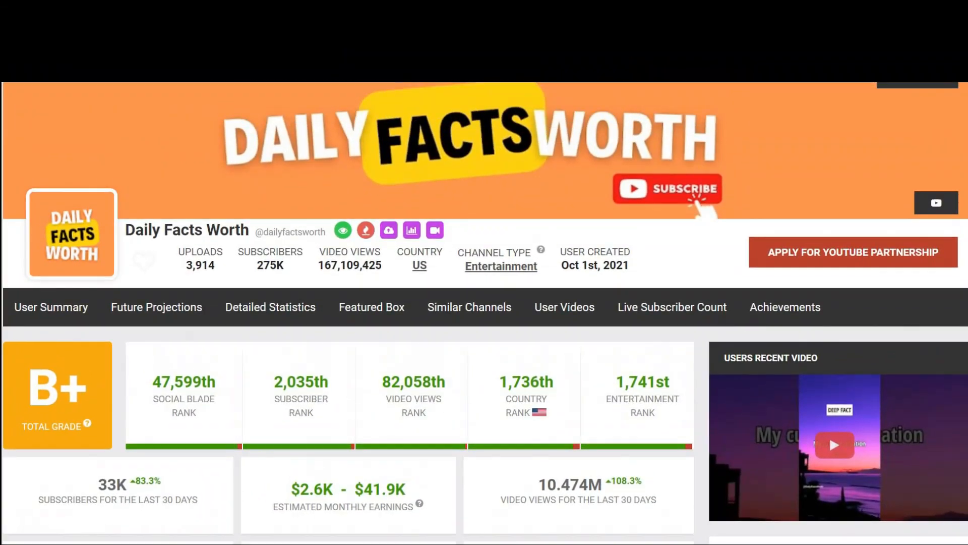
- Scroll through more Daily Facts Worth Shorts until the Canva 'AI MONEY HACK' reel shows
scroll(down, 3)
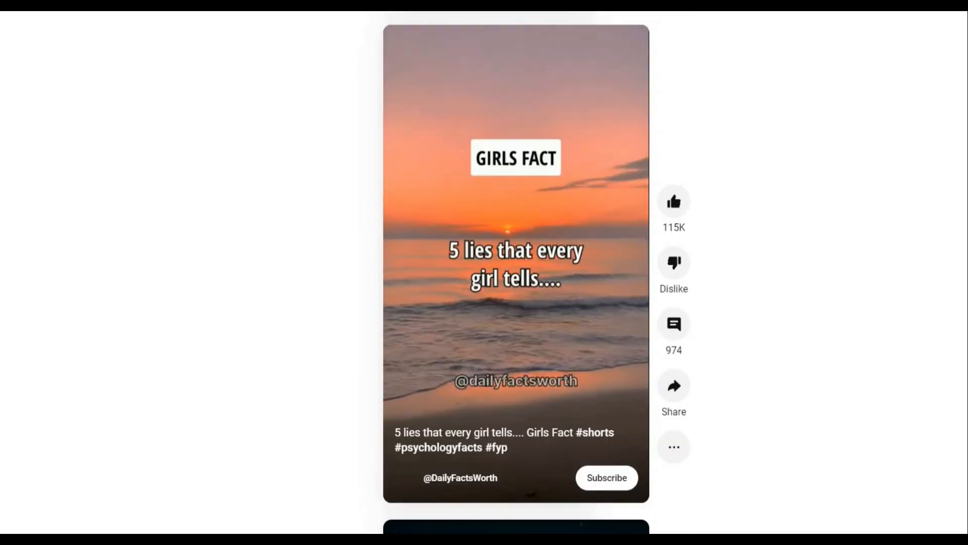
scroll(down, 3)
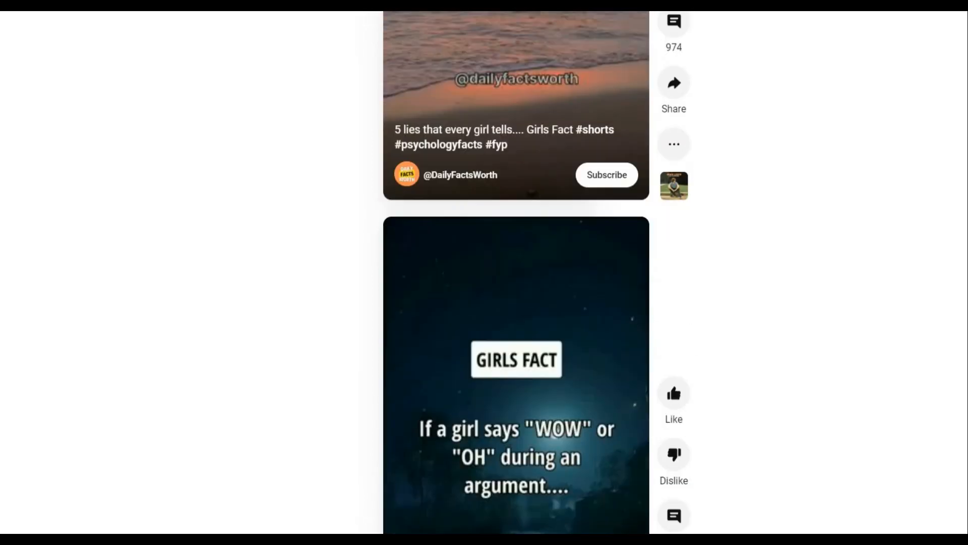
scroll(down, 3)
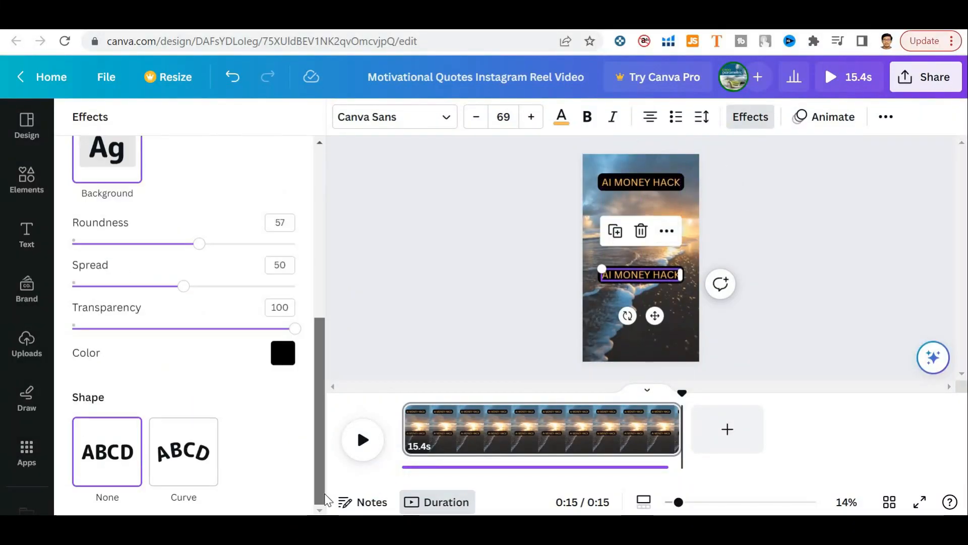
- Search Google for 'chat gpt' from the search box suggestion
click(832, 117)
text(chat)
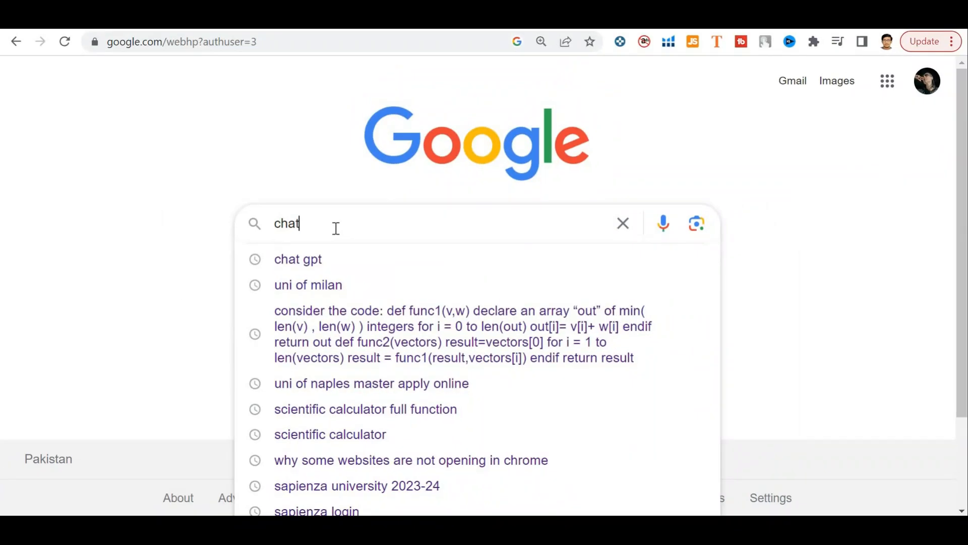
click(298, 259)
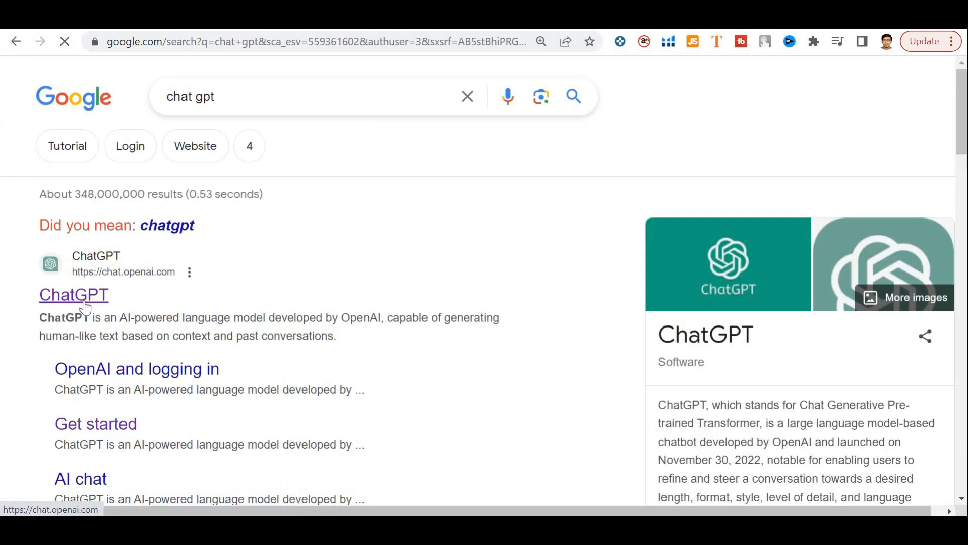
- Open ChatGPT and type a prompt for 3 two-part quotes like the scuba-diver boat joke
click(73, 294)
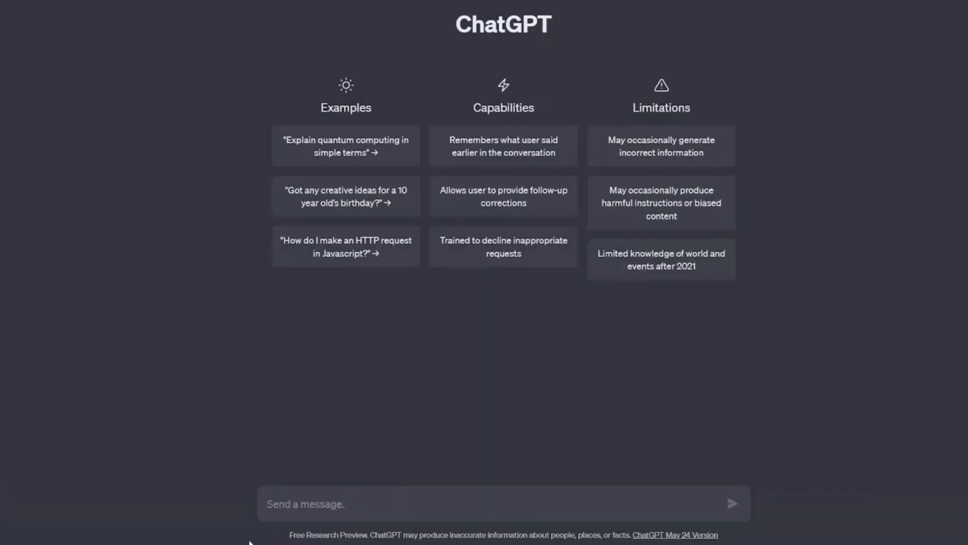
text(Create me 3 quotes similar to this, each with two parts. P)
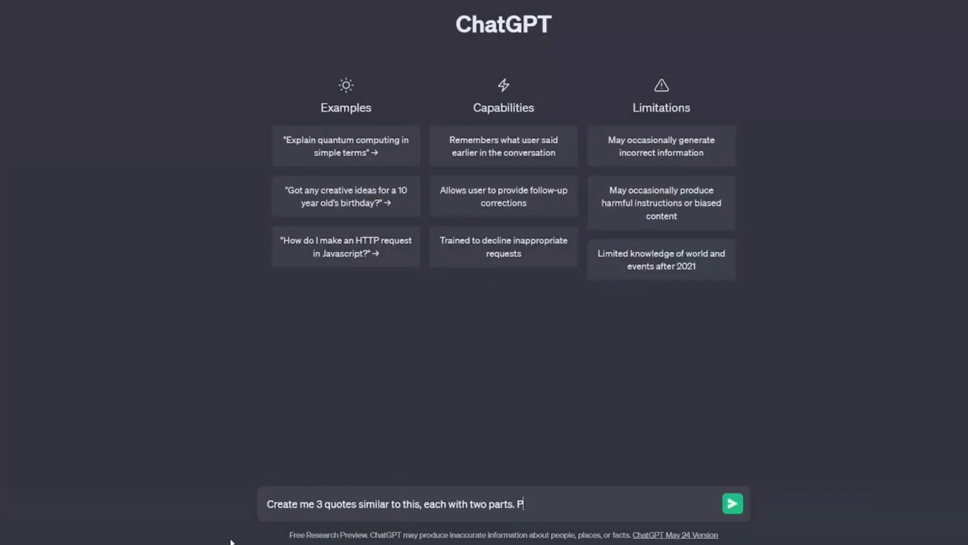
text(art 1, do you know why scuba divers roll backwards instead of forw)
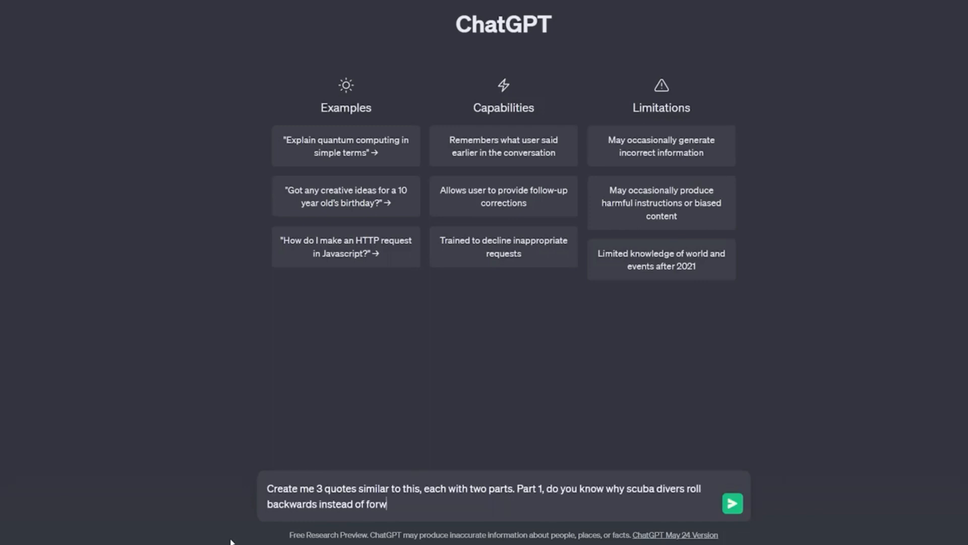
text(ard. Part 2, because if they fall forward, they would just fall into the b)
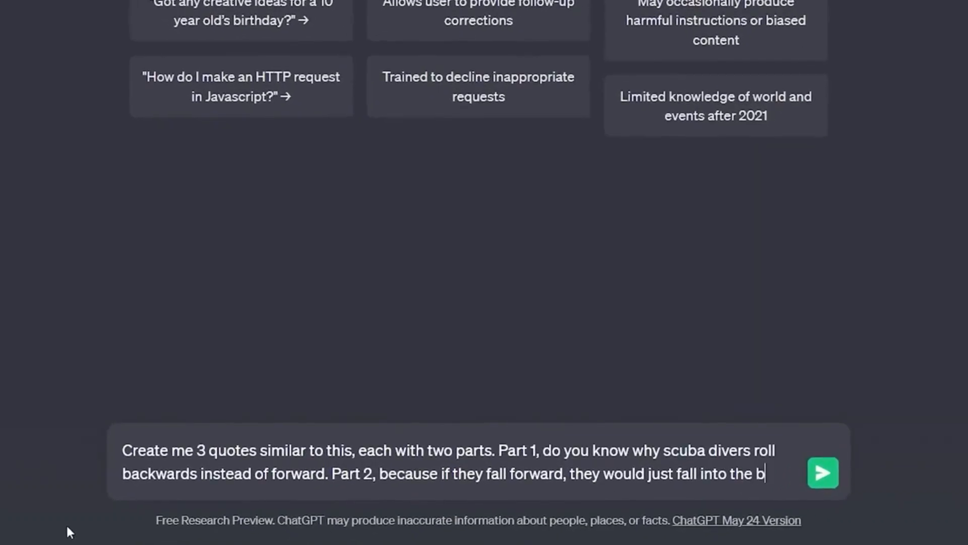
text(oat)
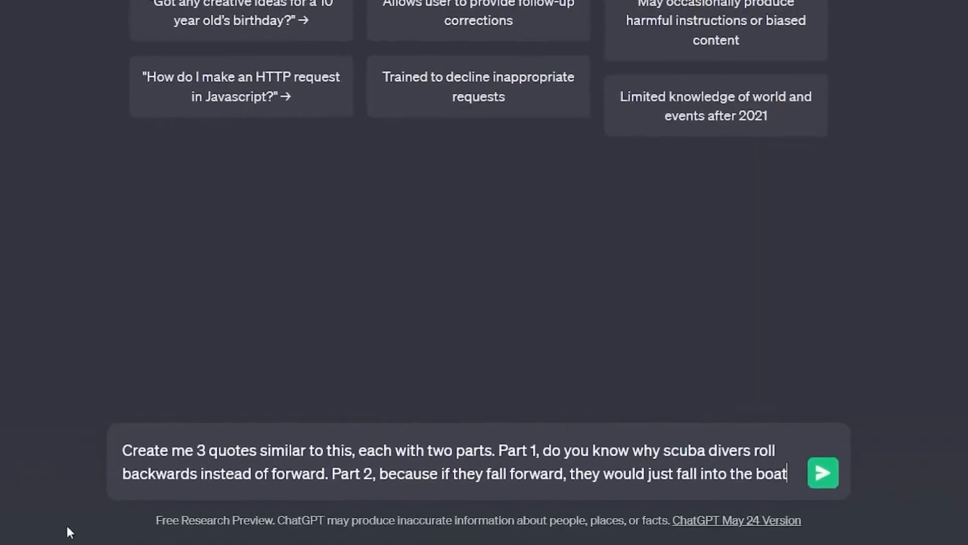
text(.)
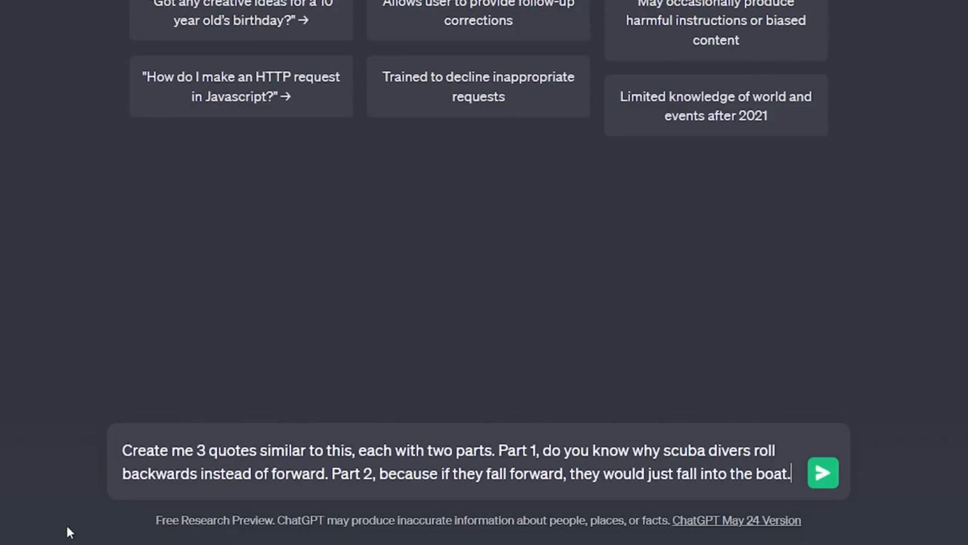
- Write and send a prompt for 400 two-part quotes in a two-column table, citing the scuba example
click(822, 472)
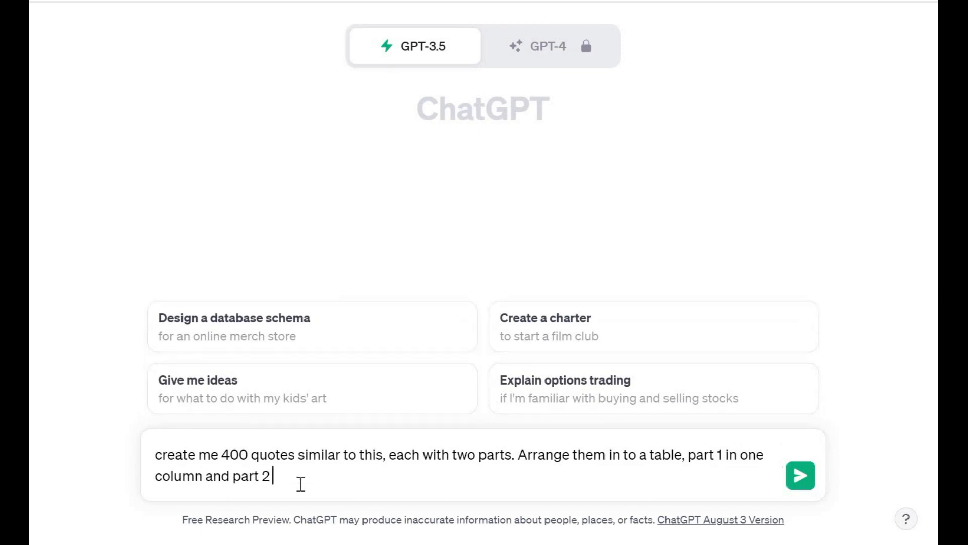
text(in second column)
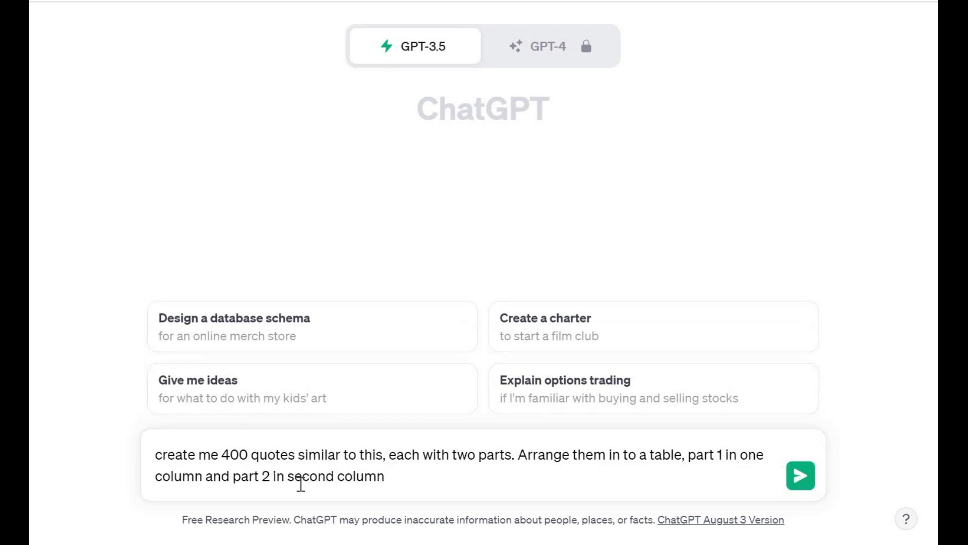
text(part 1, do you)
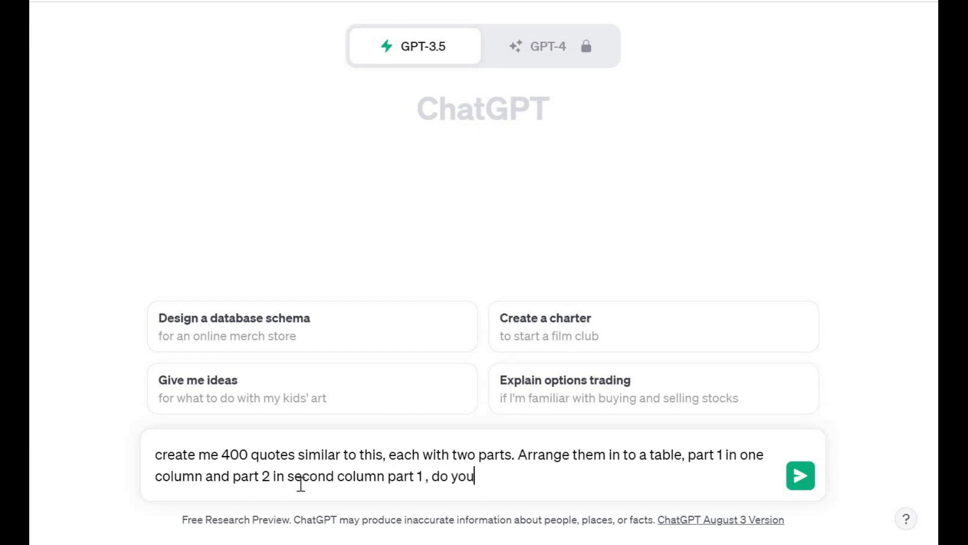
text(know why scuba)
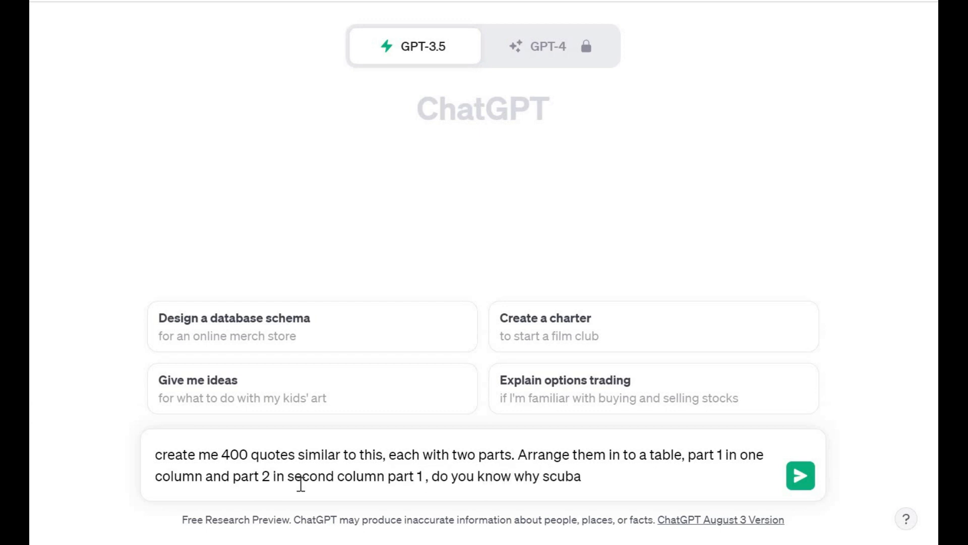
text(drivers roll backward instead of)
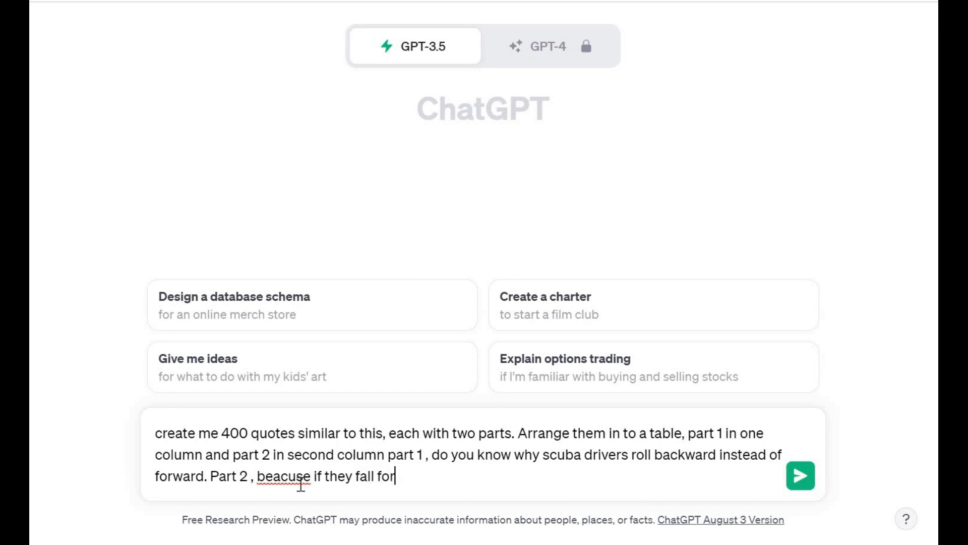
text(ward, they would)
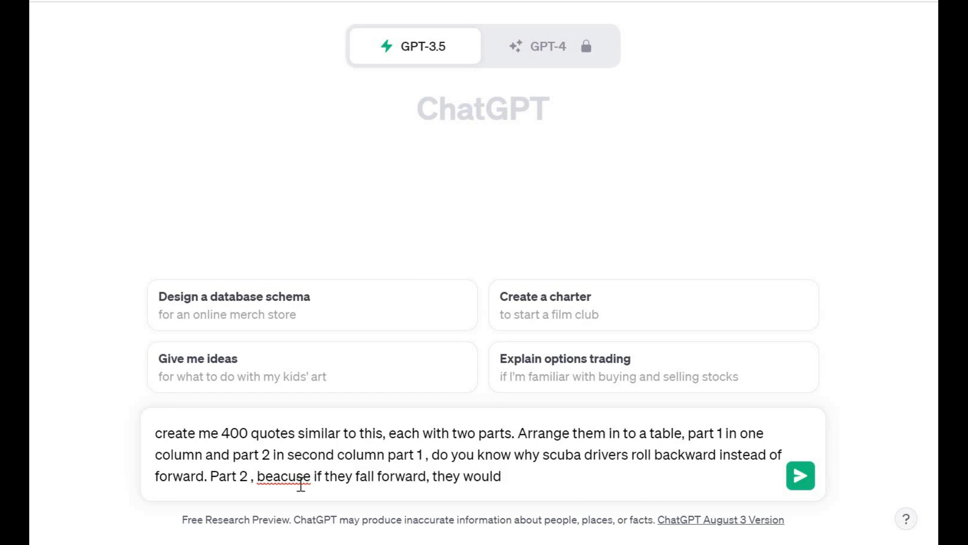
text(just fell into the boat)
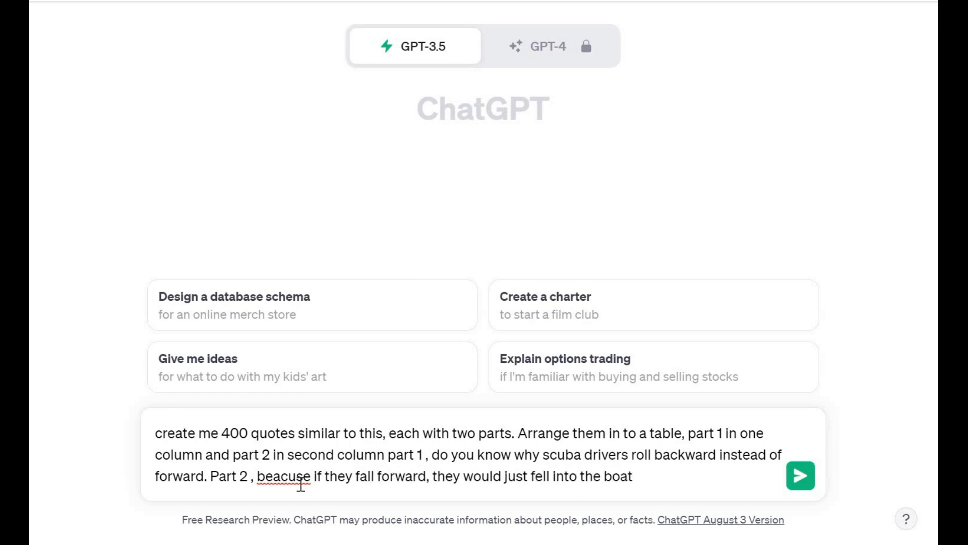
click(800, 476)
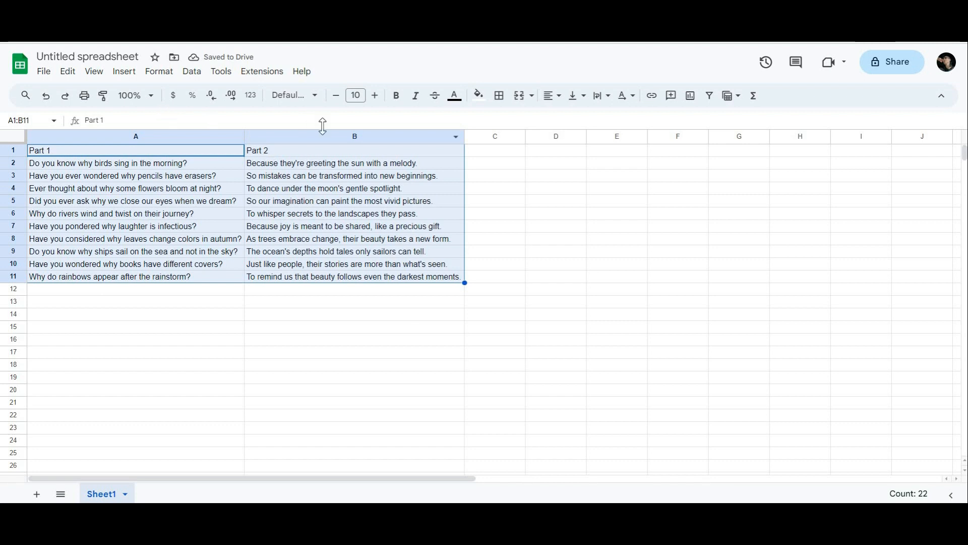
- Click into the Google Sheet holding the Part 1 and Part 2 quote columns
click(498, 96)
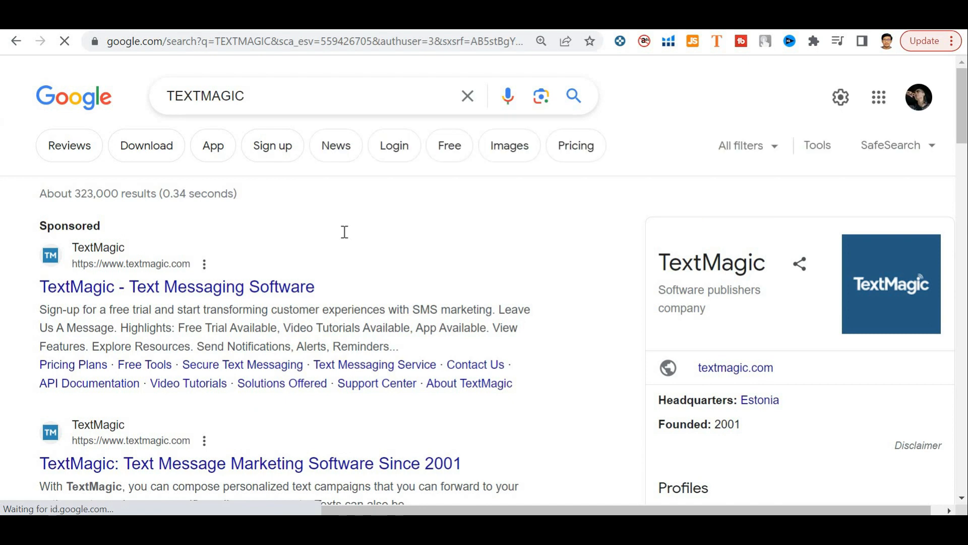
- Scroll the TEXTMAGIC results and open the Free Text to Speech Tool sitelink
scroll(down, 3)
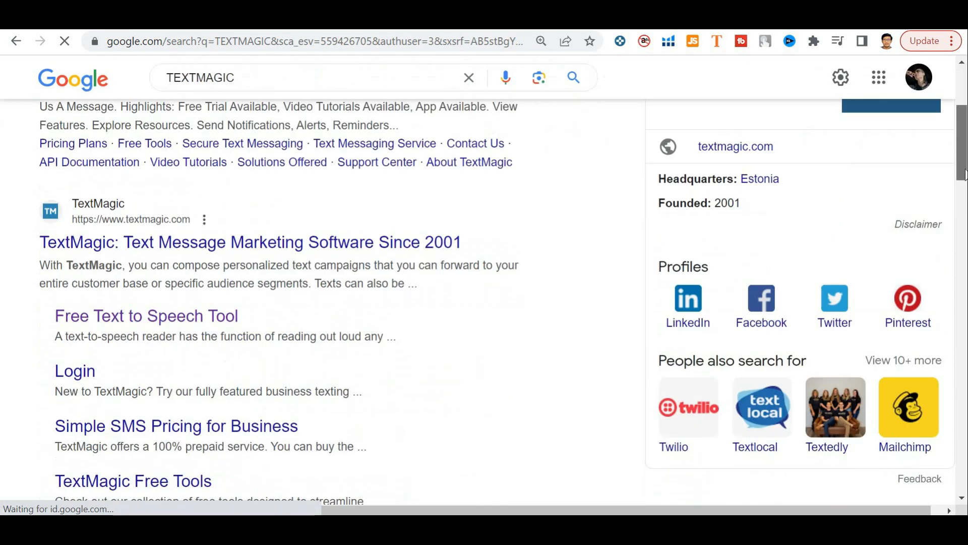
click(146, 315)
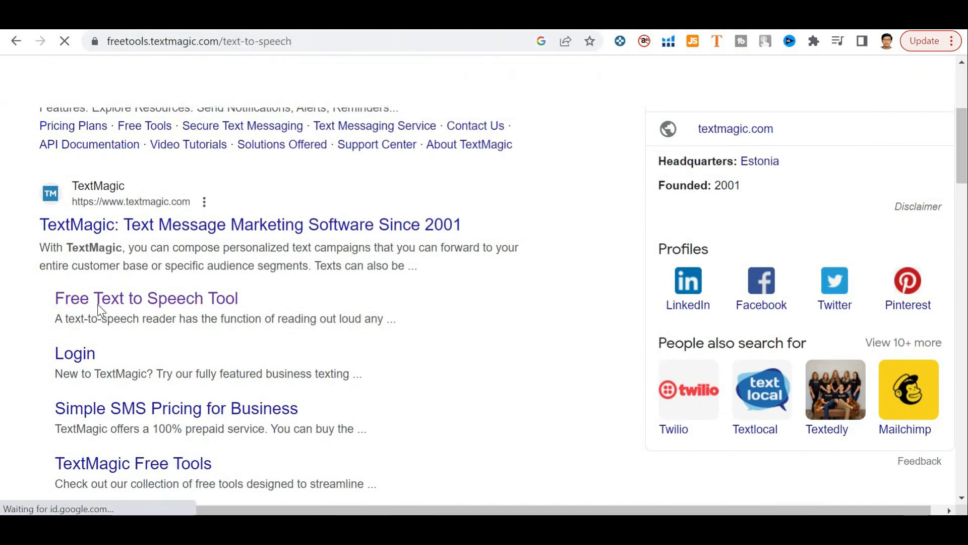
- Click into TextMagic's text-to-speech box with the ten quotes and scroll down the page
click(146, 298)
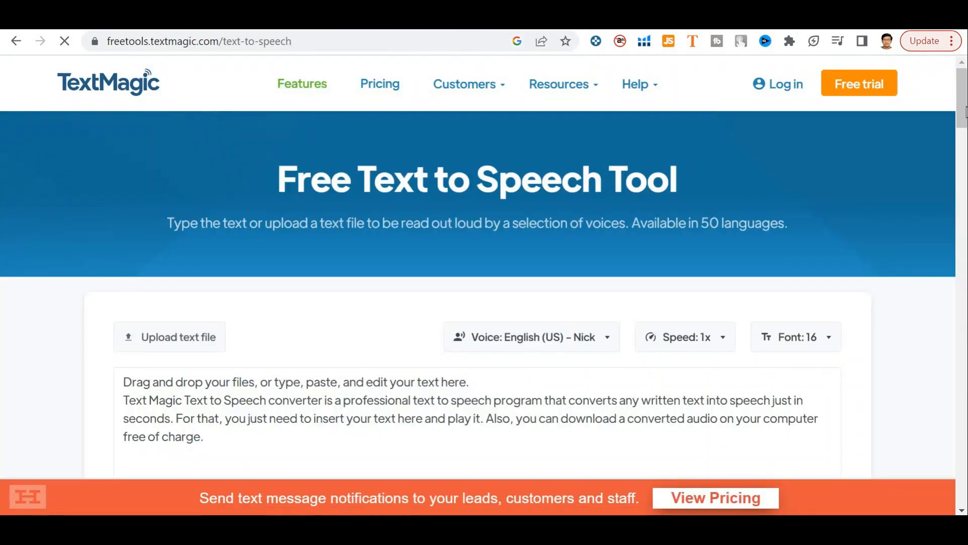
scroll(down, 3)
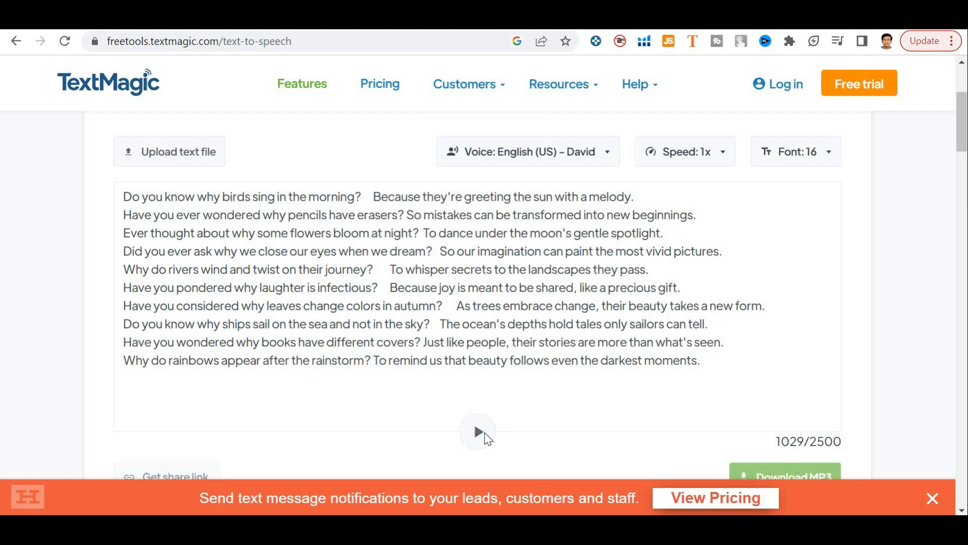
scroll(down, 3)
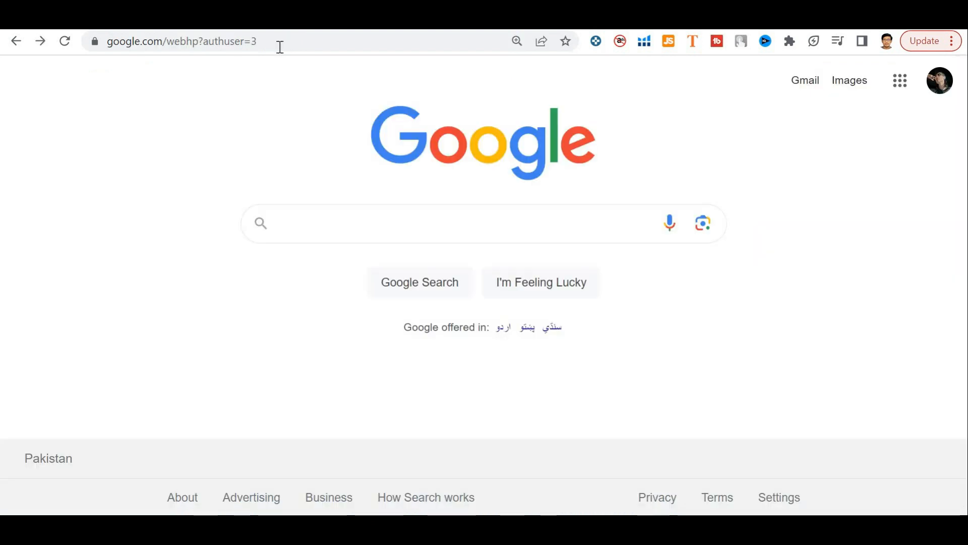
- Search Canva templates for 'mobile video' and customize the Brown Minimalist cafe TikTok template
text(can)
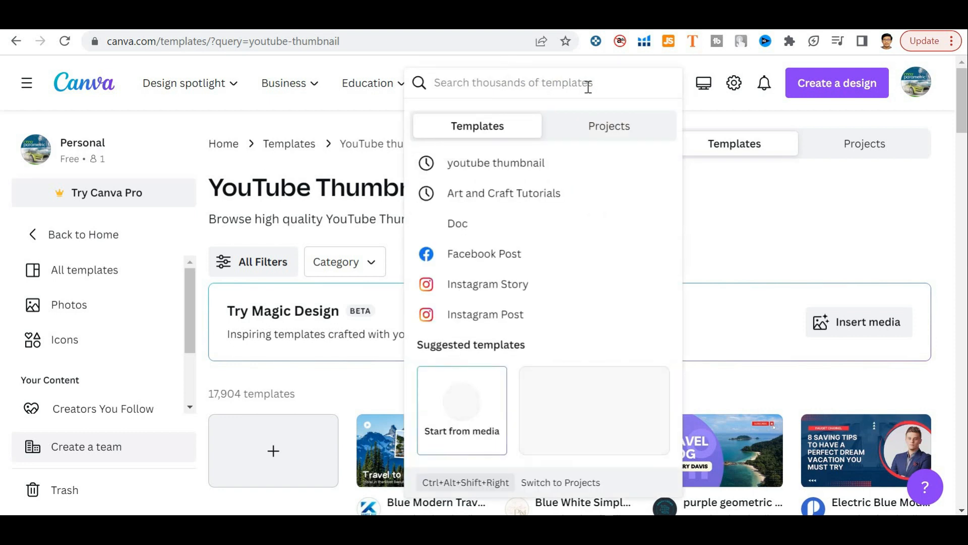
text(mobile vi)
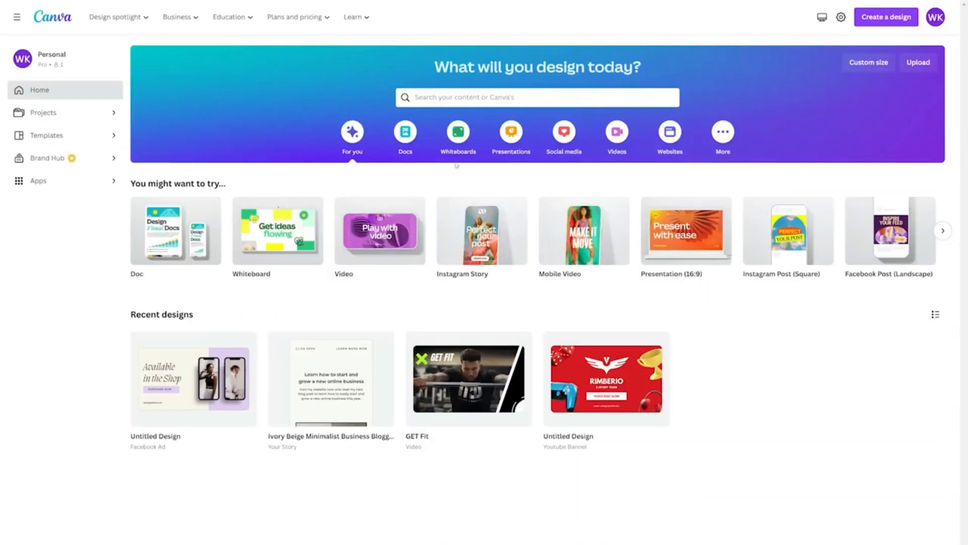
click(536, 97)
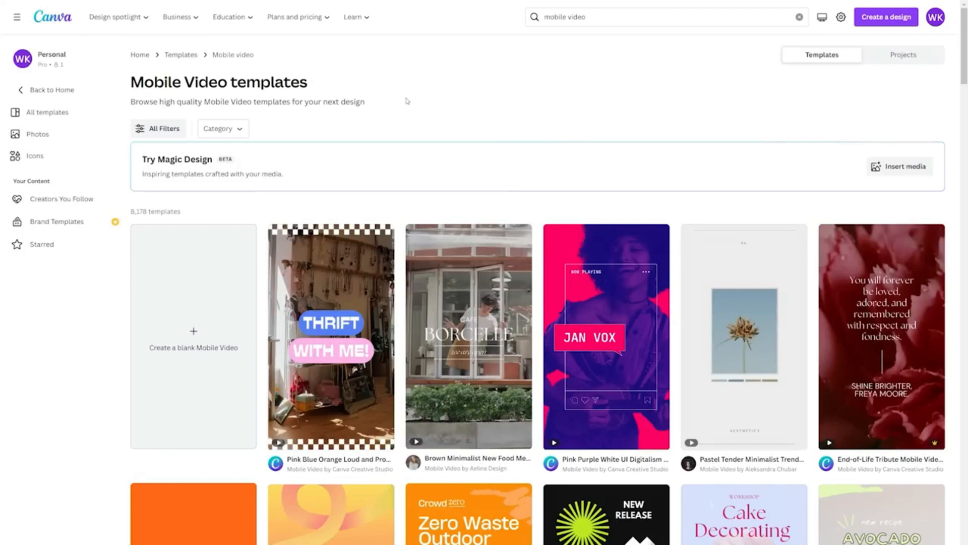
click(467, 336)
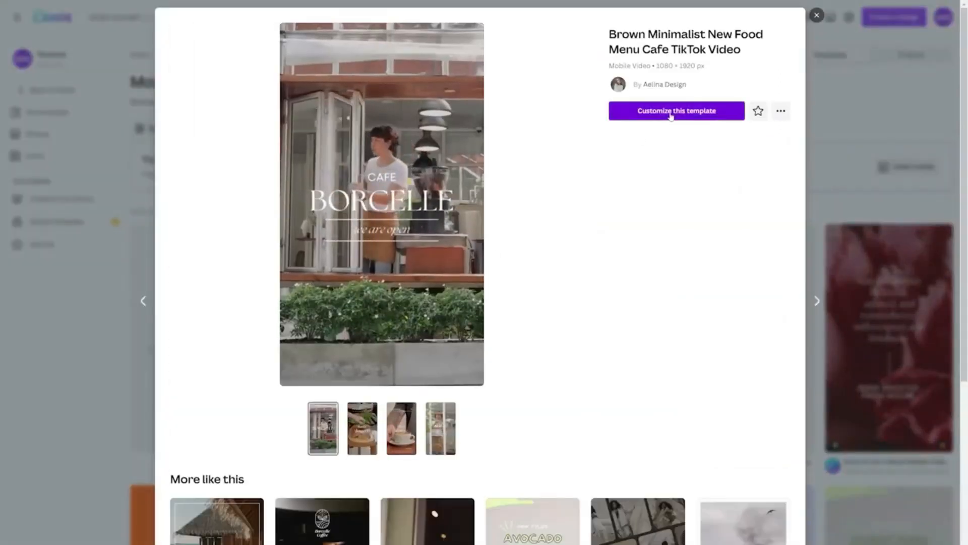
click(676, 111)
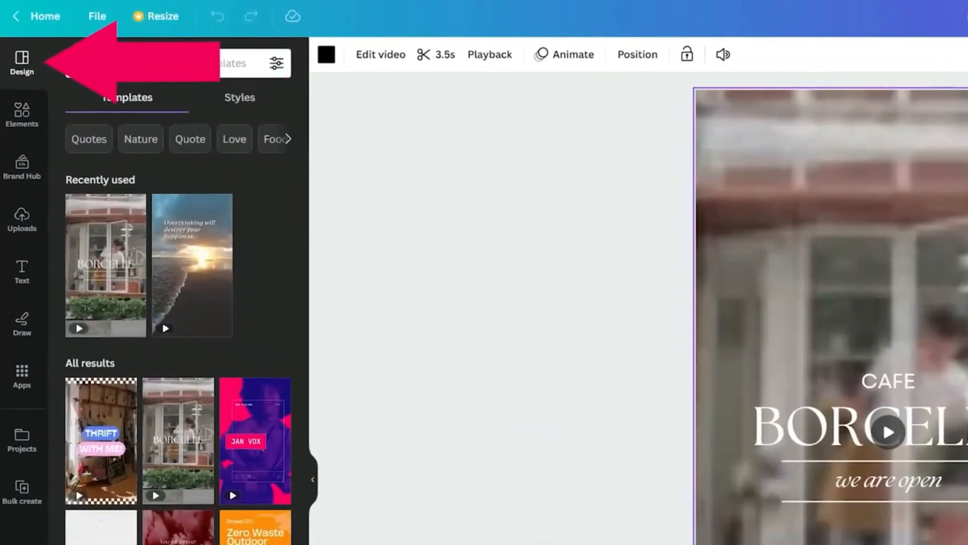
- Apply the recently used sunset quote design from the Design tab to the first page
click(154, 63)
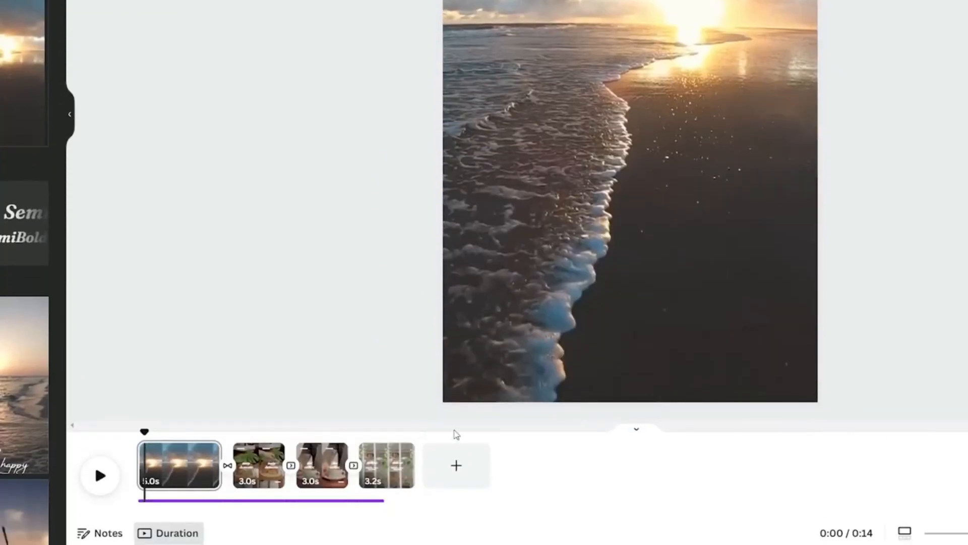
- Delete the leftover cafe pages and extend the beach clip to about 15 seconds
right_click(385, 465)
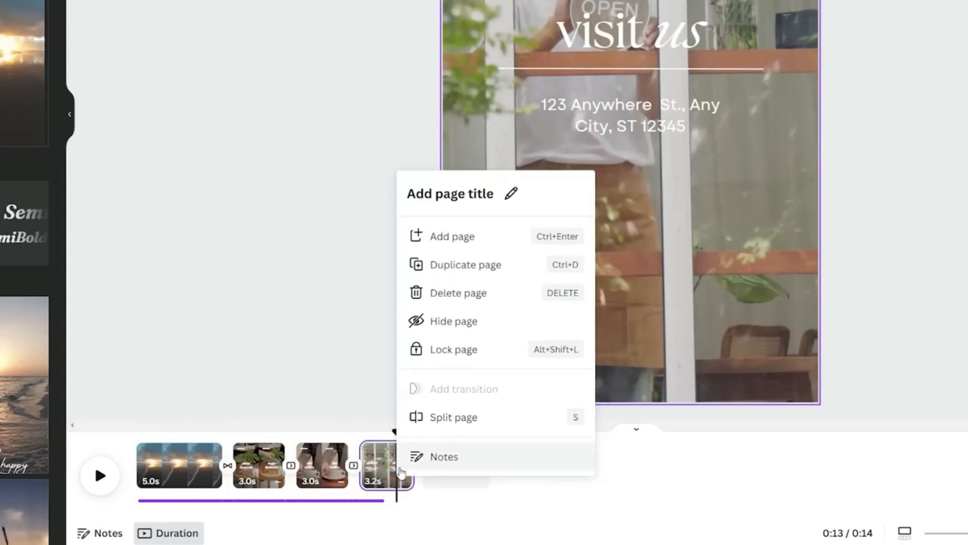
mouse_move(457, 292)
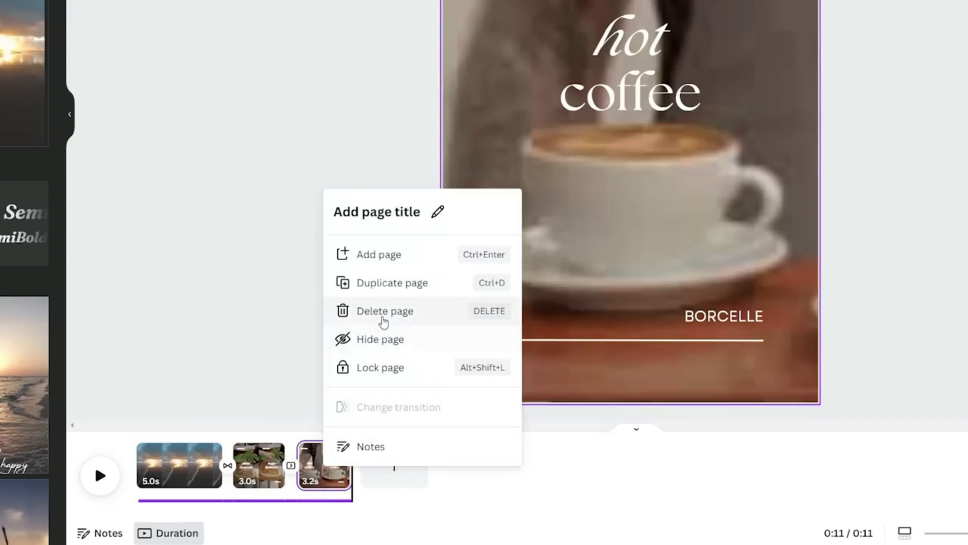
click(384, 310)
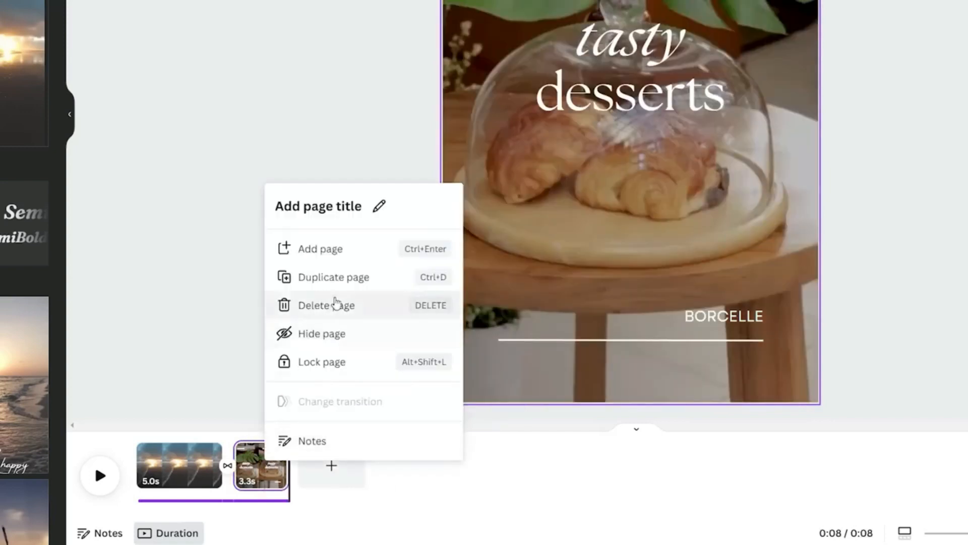
click(326, 304)
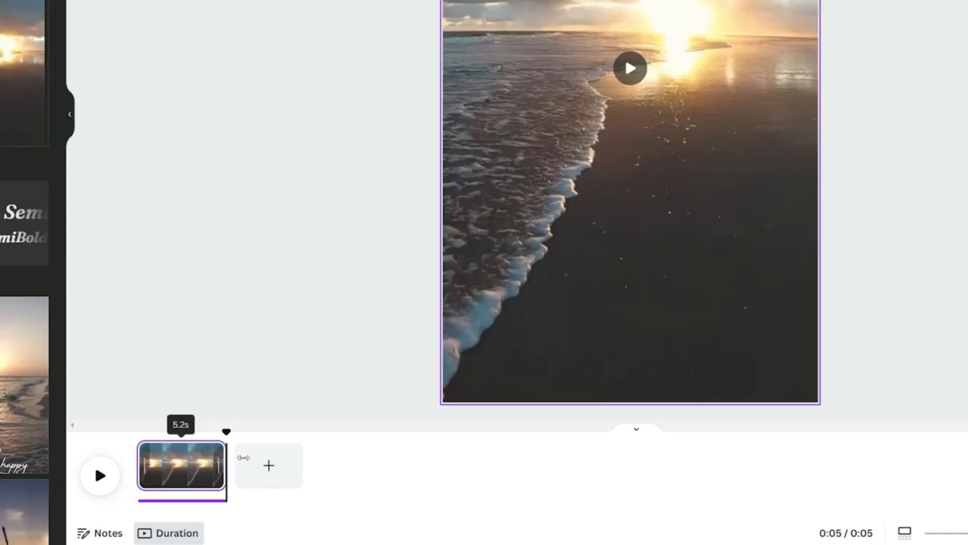
drag(225, 465, 398, 465)
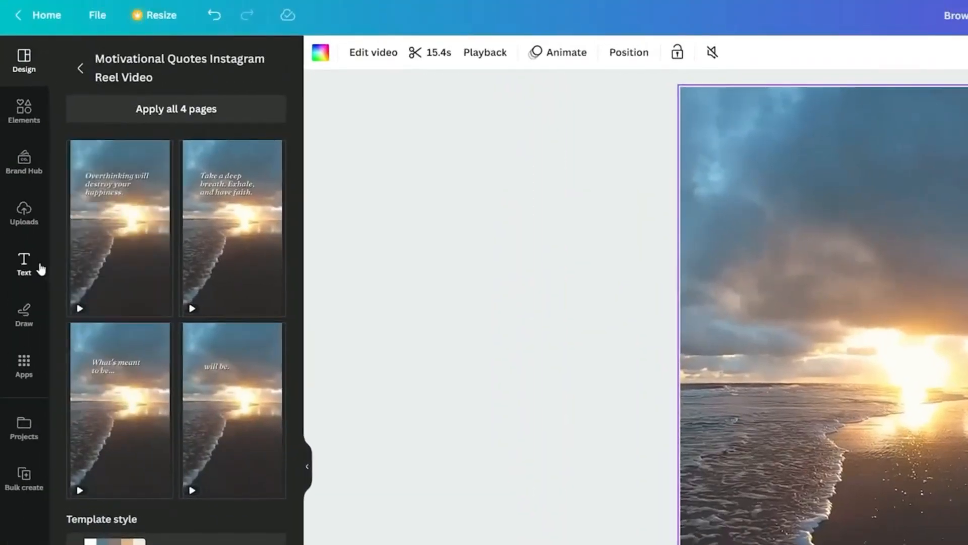
- Add a '#FunFact' text box and style it in Archivo Black
click(24, 264)
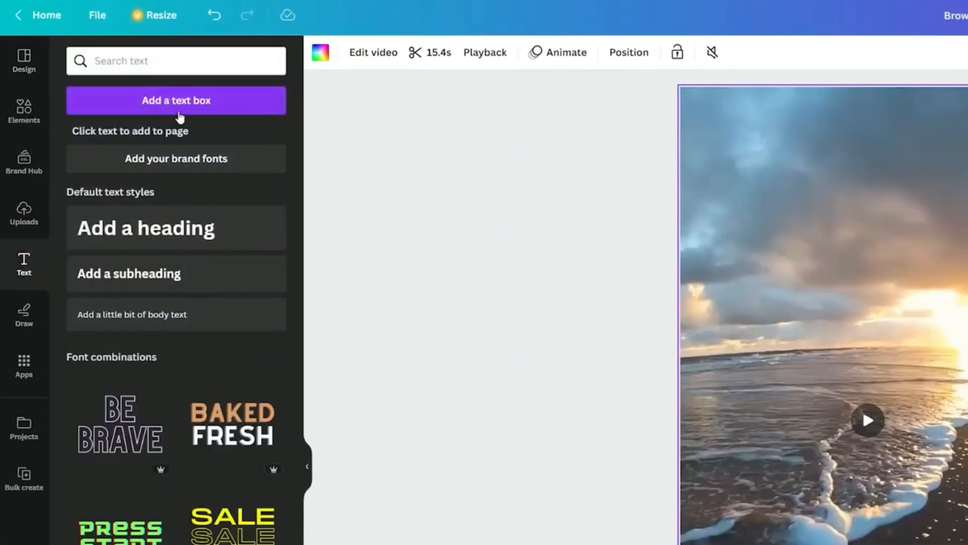
click(176, 100)
text(#F)
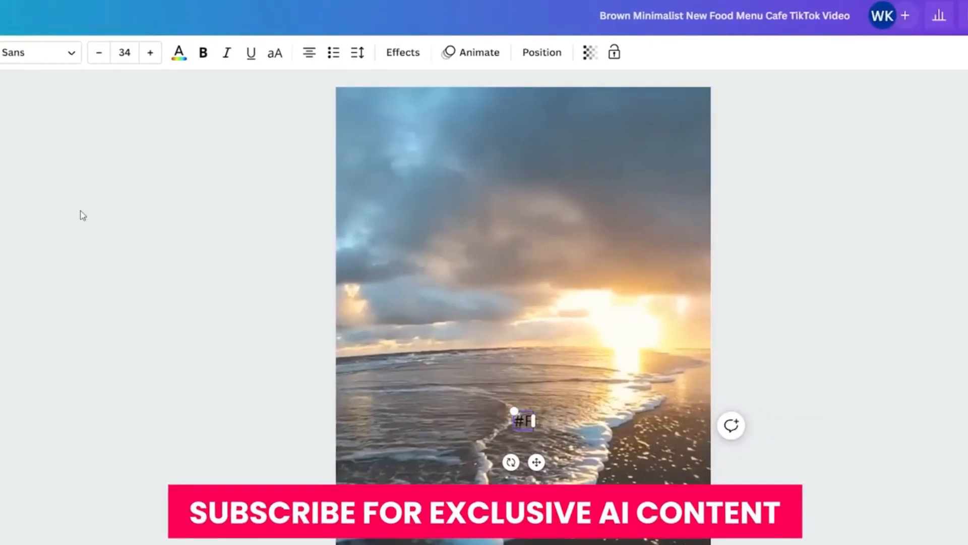
text(unFact)
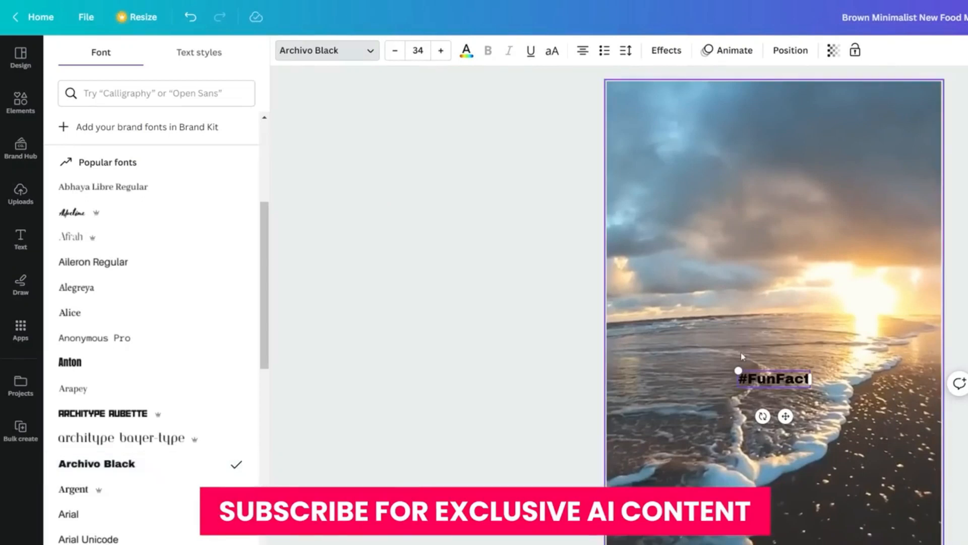
click(466, 50)
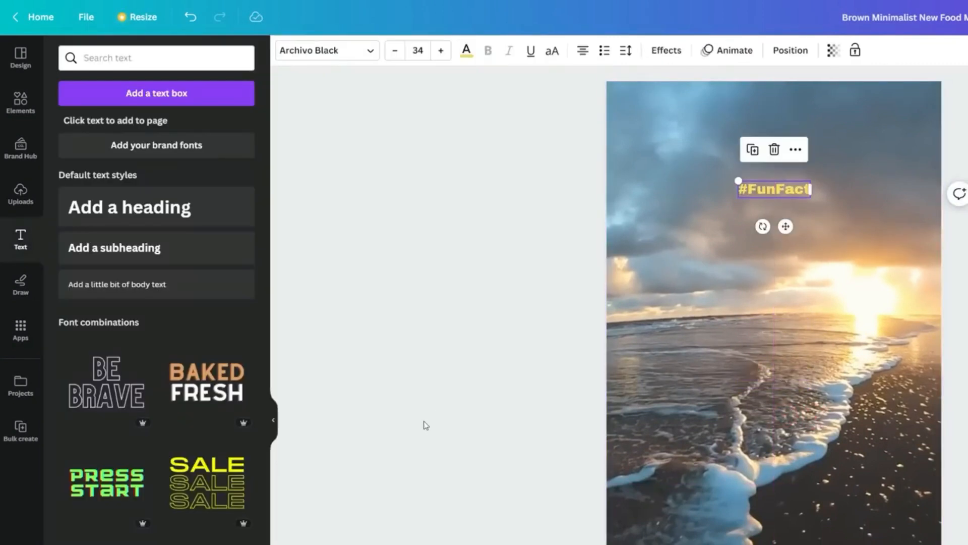
click(666, 50)
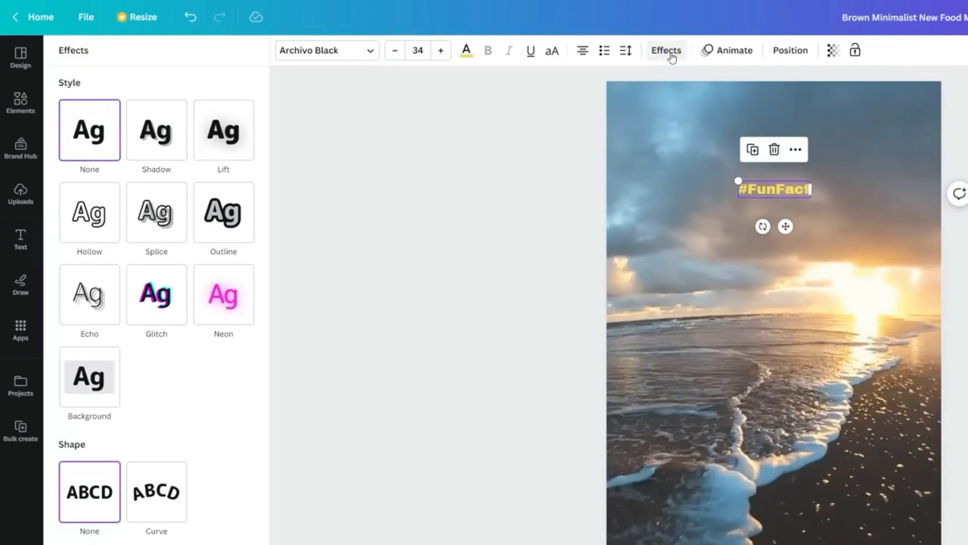
- Give the #FunFact tag a rounded Background effect at full 100 opacity
click(223, 294)
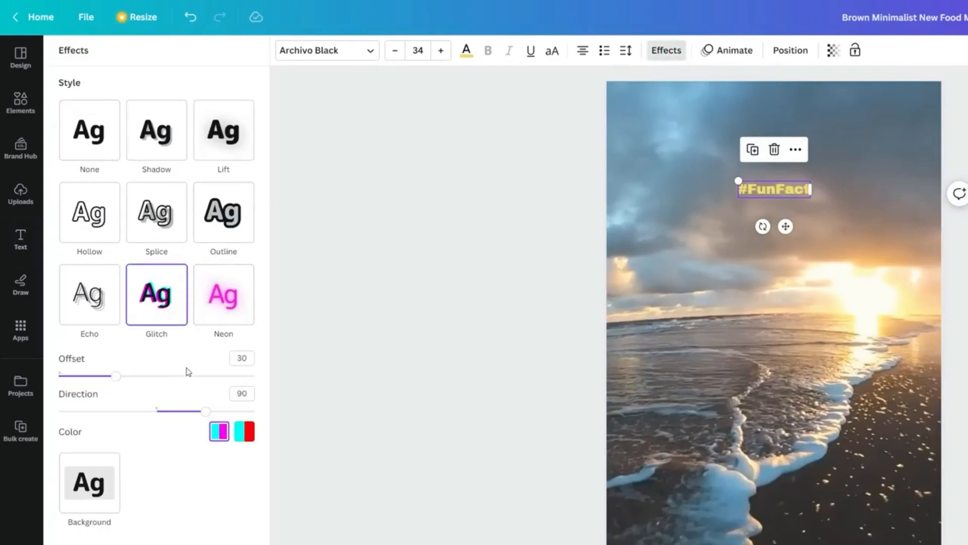
click(89, 482)
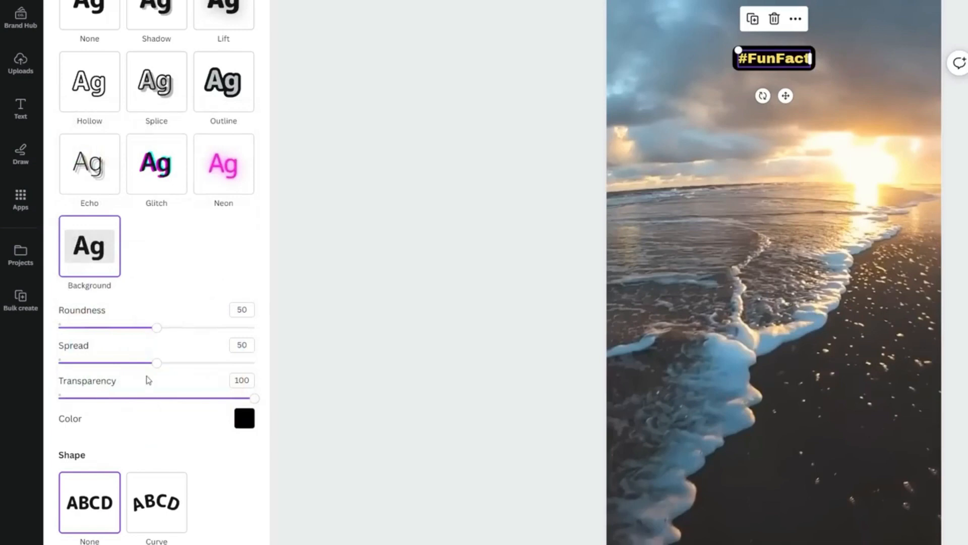
drag(156, 327, 214, 328)
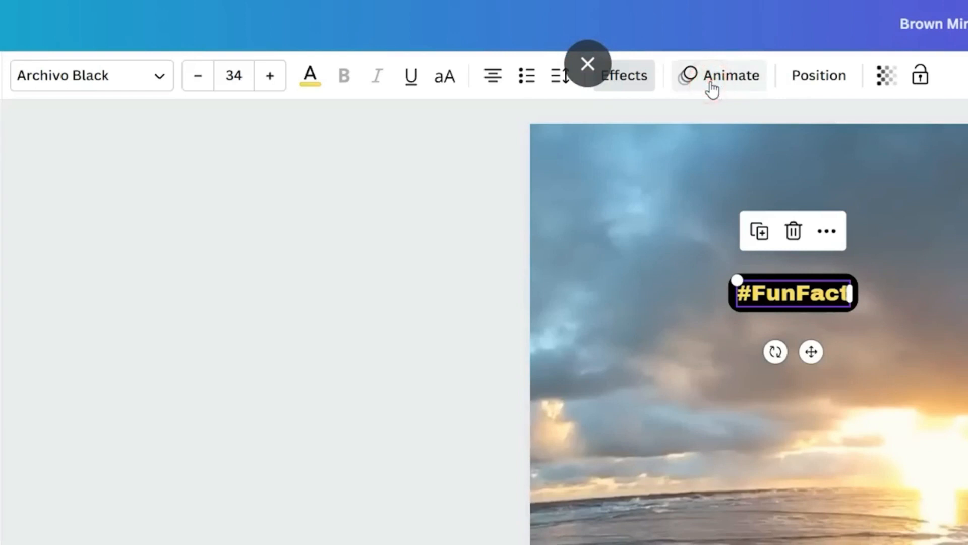
- Duplicate the #FunFact tag and give the copy a Bounce entrance animation
click(730, 74)
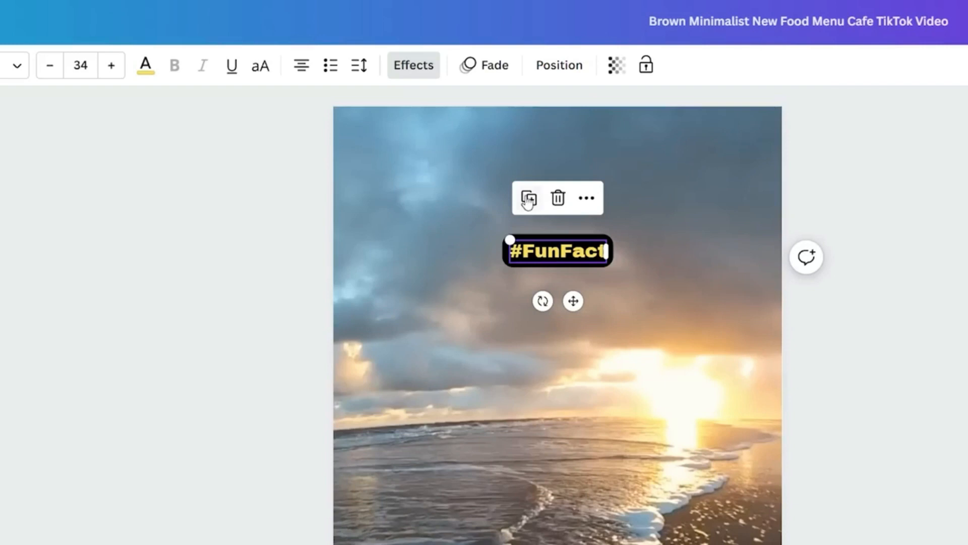
click(528, 198)
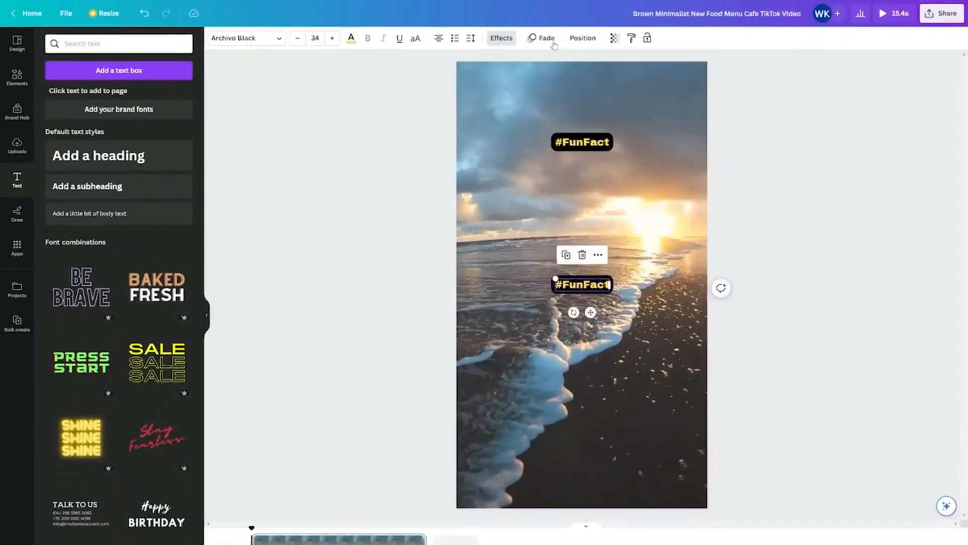
click(545, 38)
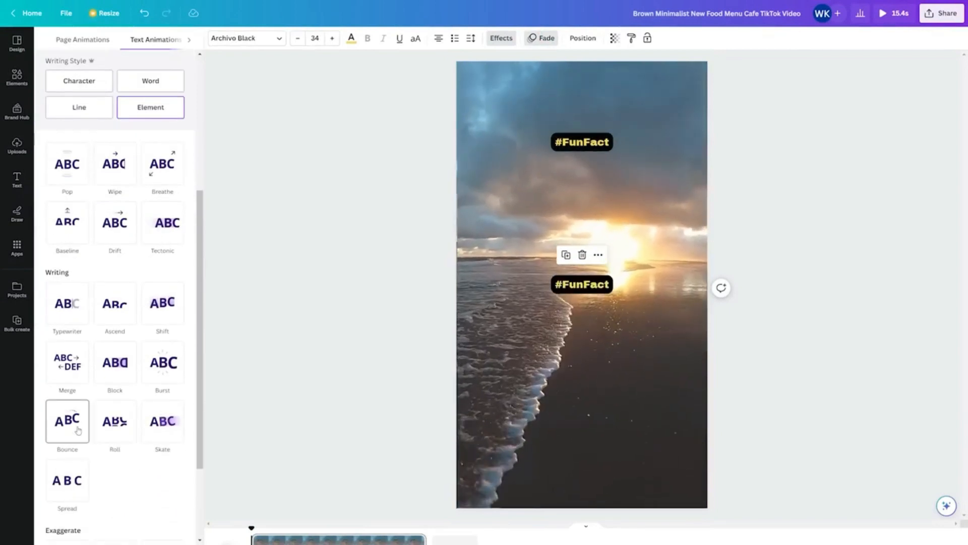
click(67, 420)
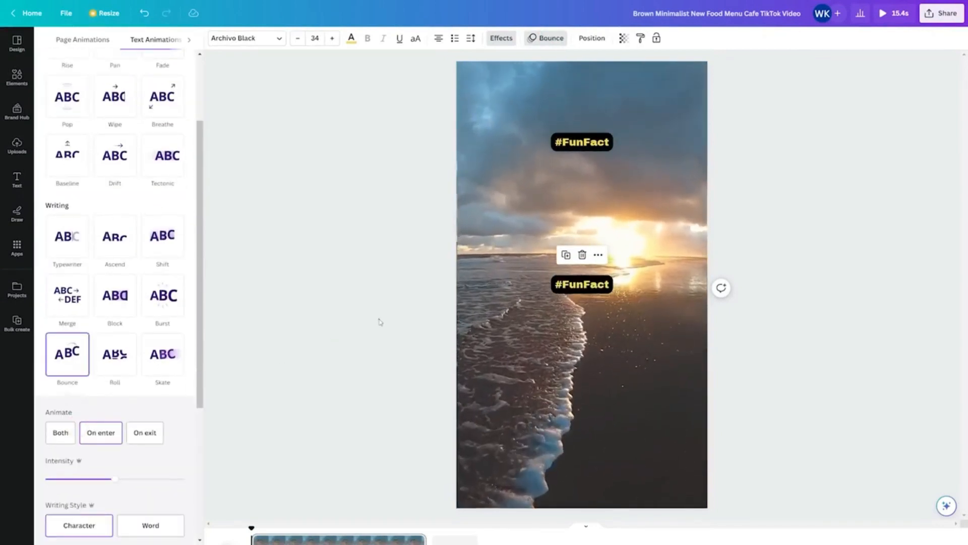
click(350, 38)
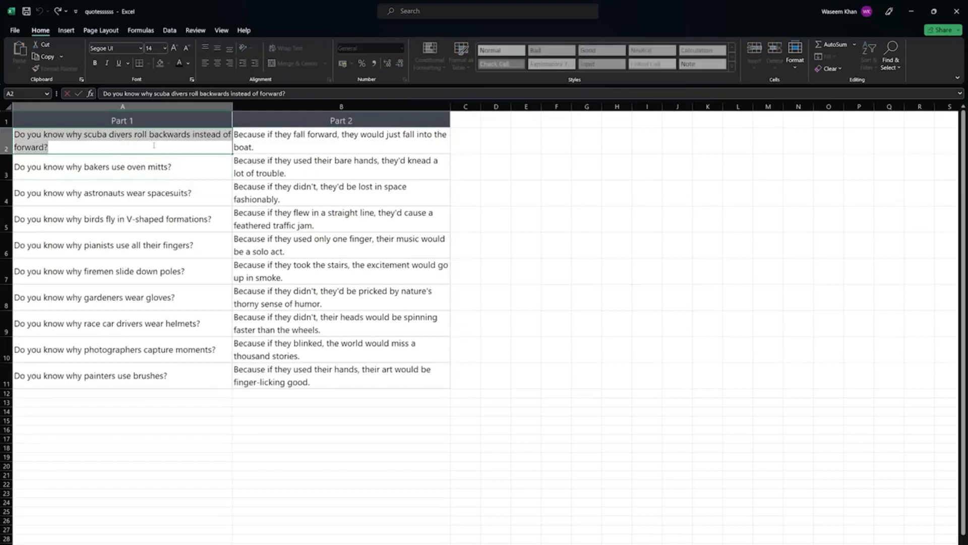
- Add the caption 'Because if they fall forward, they would just fall into the boat.' below the question
click(174, 160)
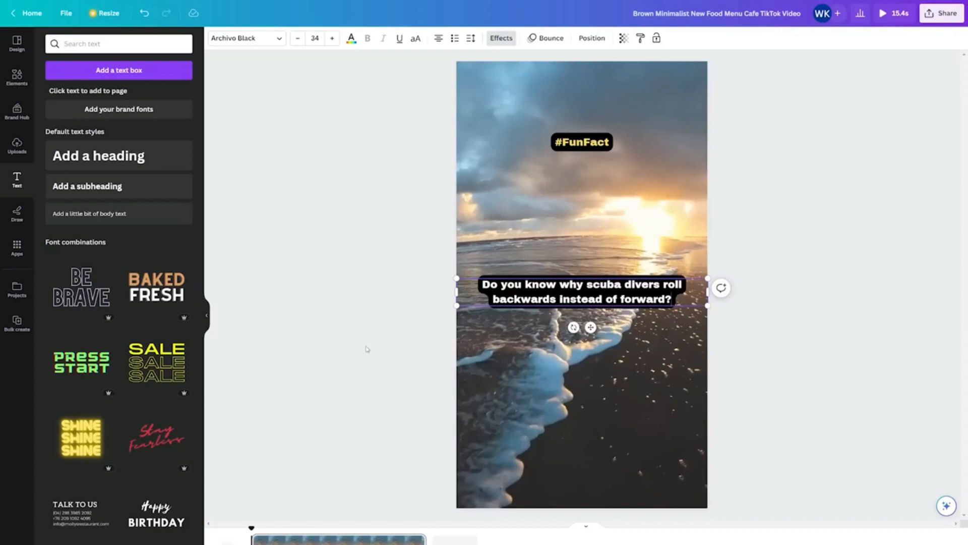
drag(580, 292, 580, 297)
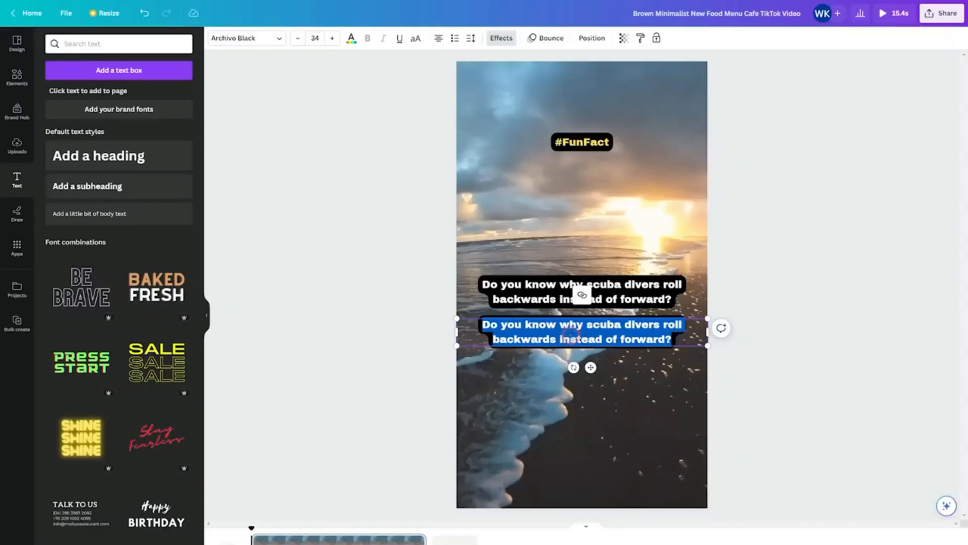
text(Because if they fall forward, they would just fall into the boat.)
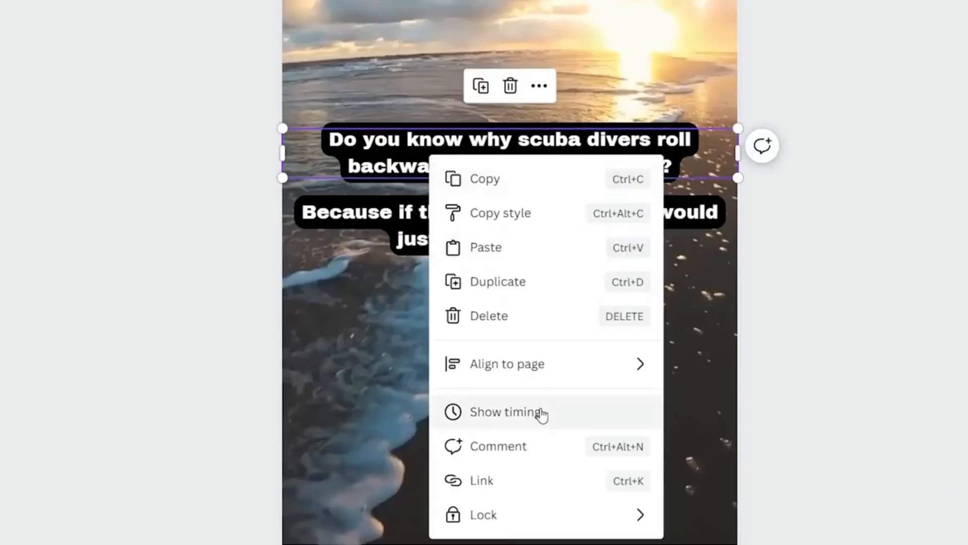
- Shorten how long the question caption stays on screen in the timeline
click(512, 412)
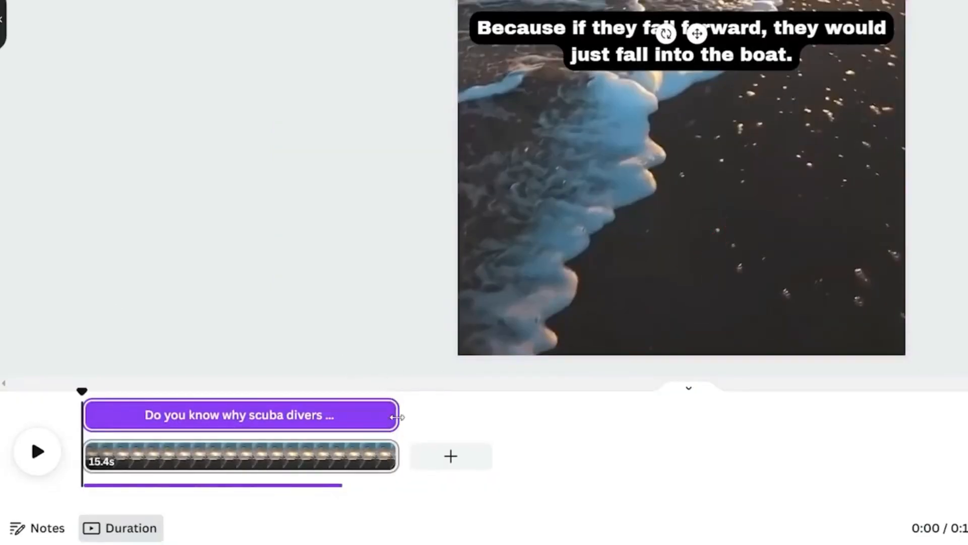
drag(399, 416, 179, 414)
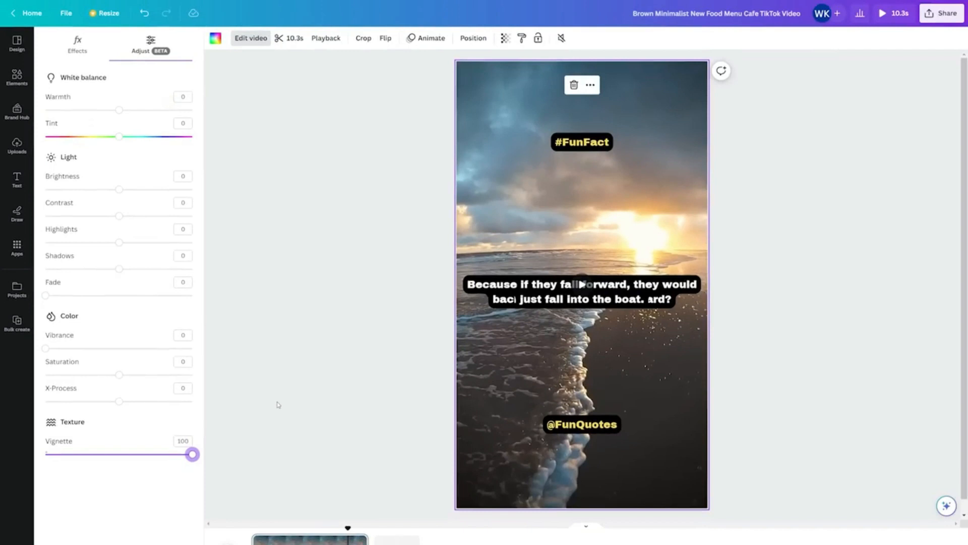
- Launch the Bulk create app from Apps and choose to enter data manually
click(17, 179)
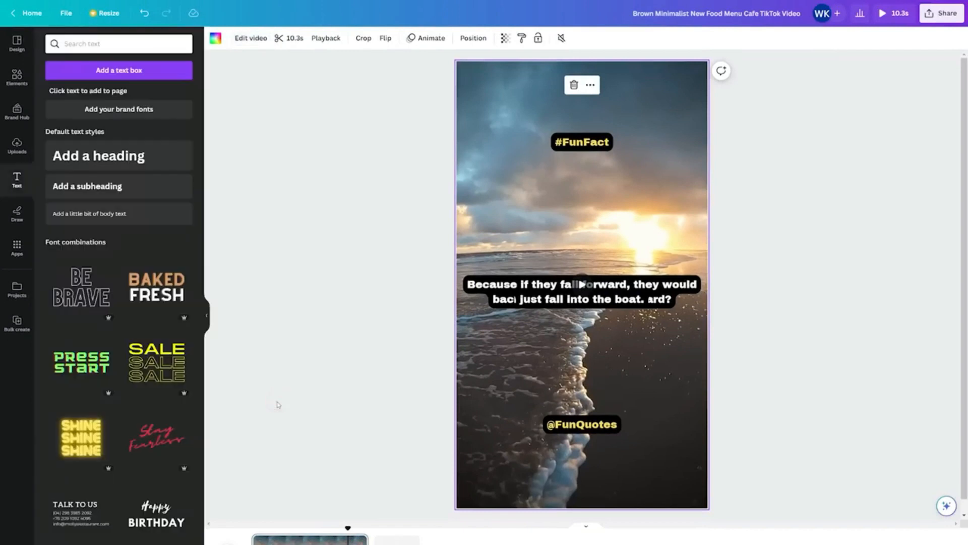
click(16, 244)
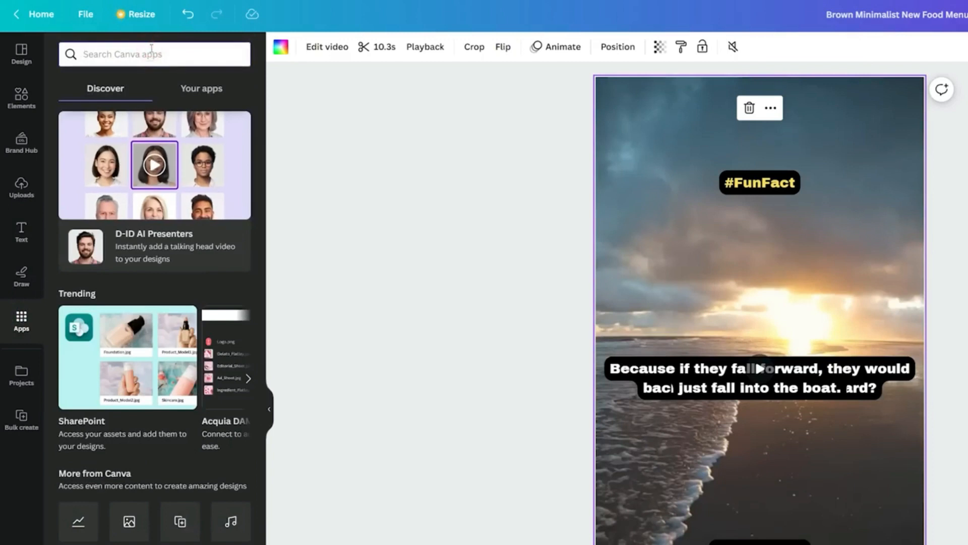
text(bulk create)
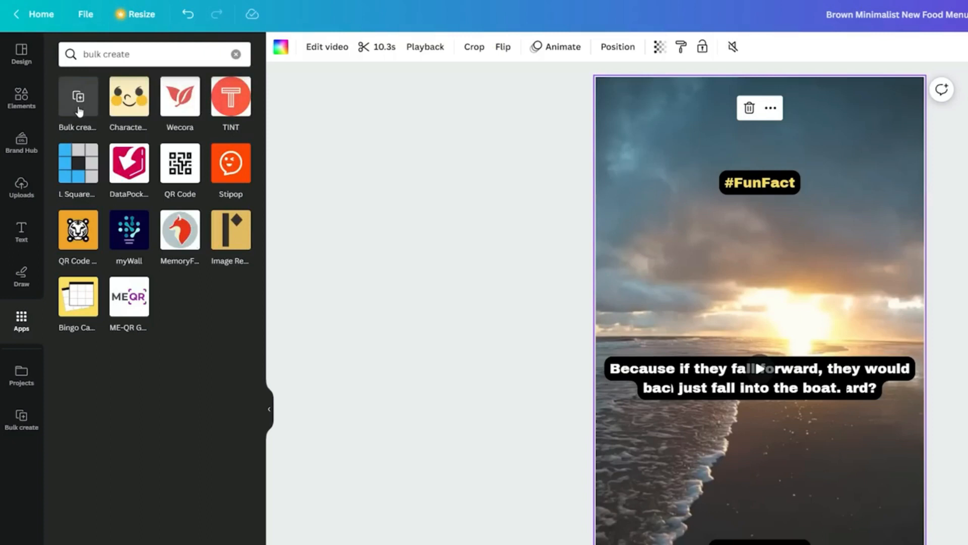
click(77, 96)
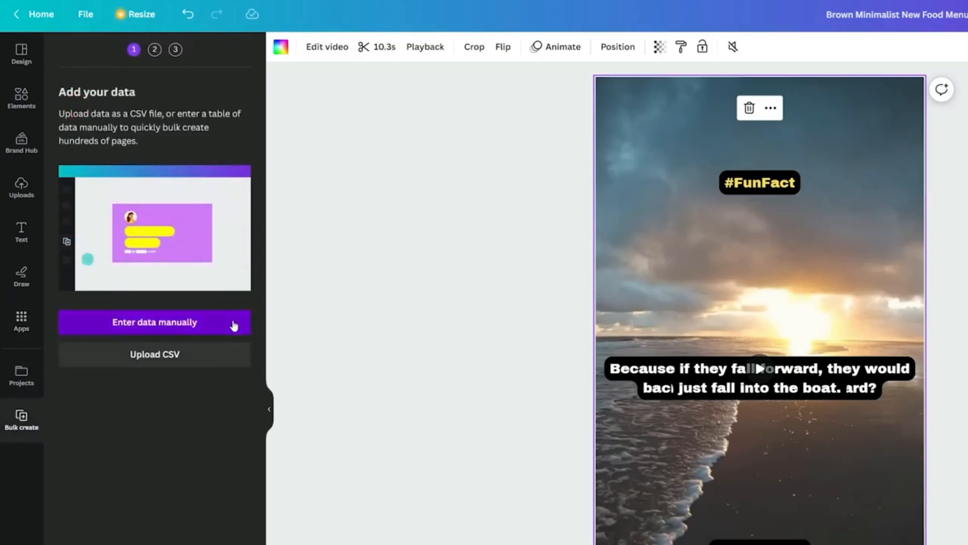
click(154, 321)
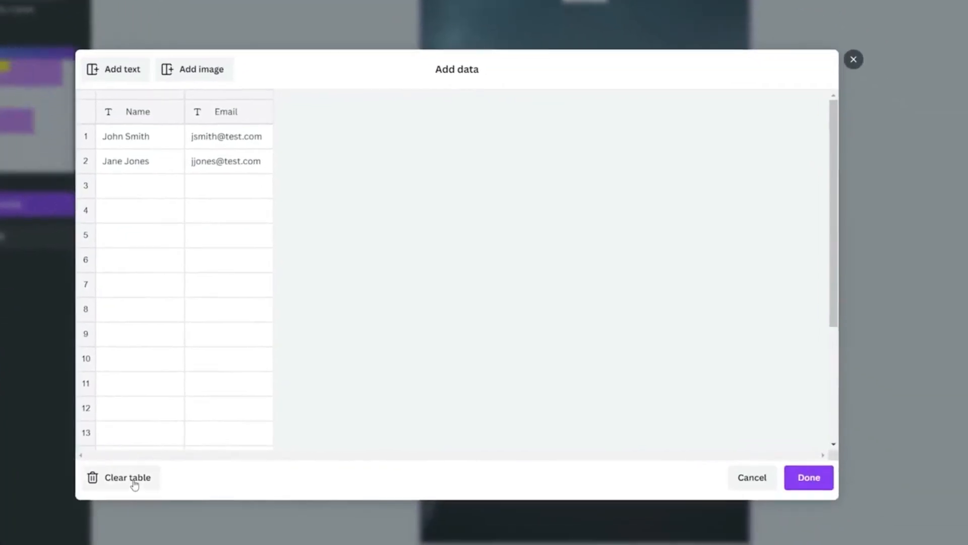
- Replace the sample rows with nine pasted Part 1 and Part 2 quotes
click(808, 477)
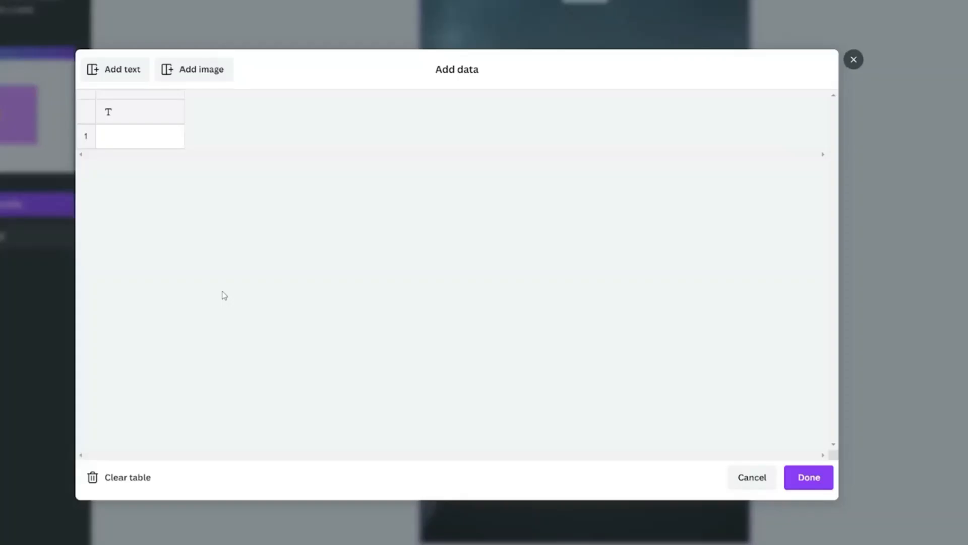
click(139, 111)
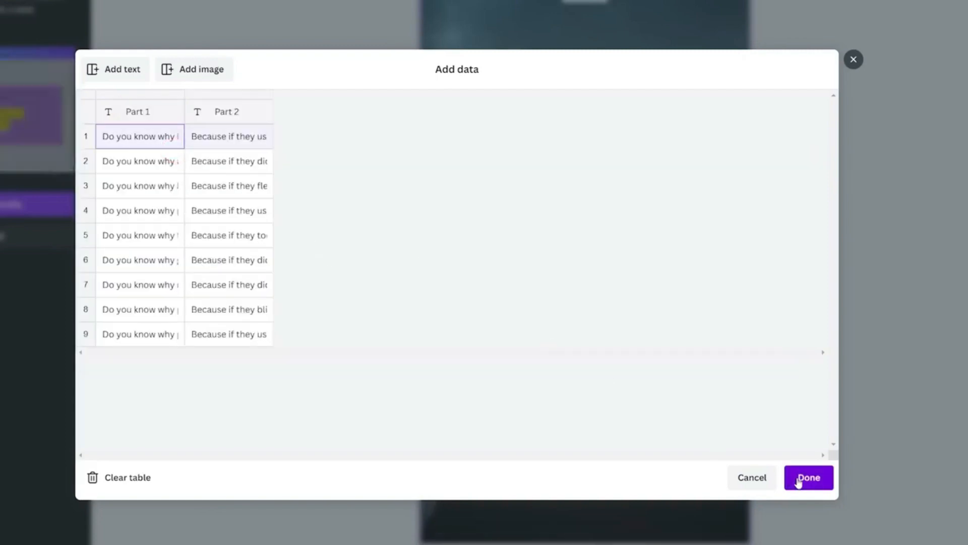
click(807, 477)
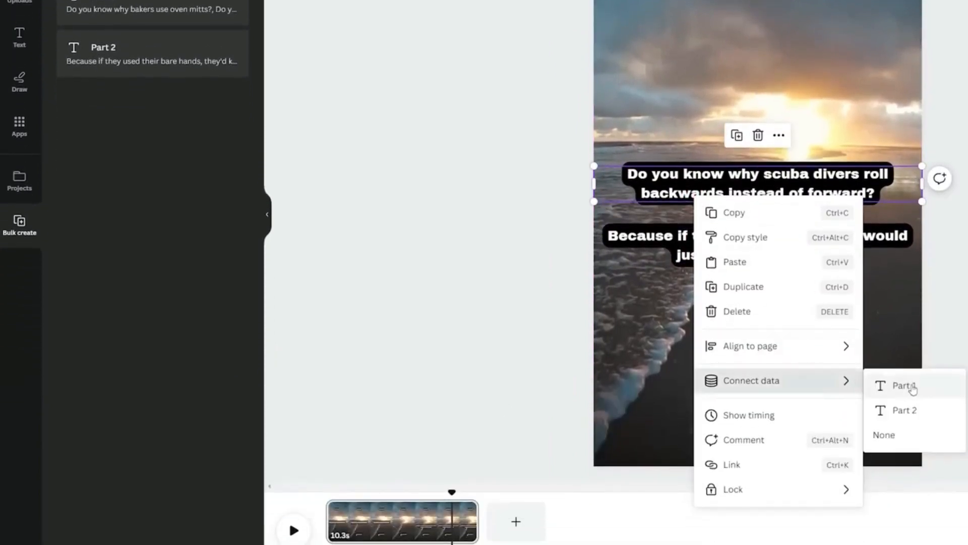
- Connect the question caption to Part 1, the answer to Part 2, and generate nine pages
click(904, 385)
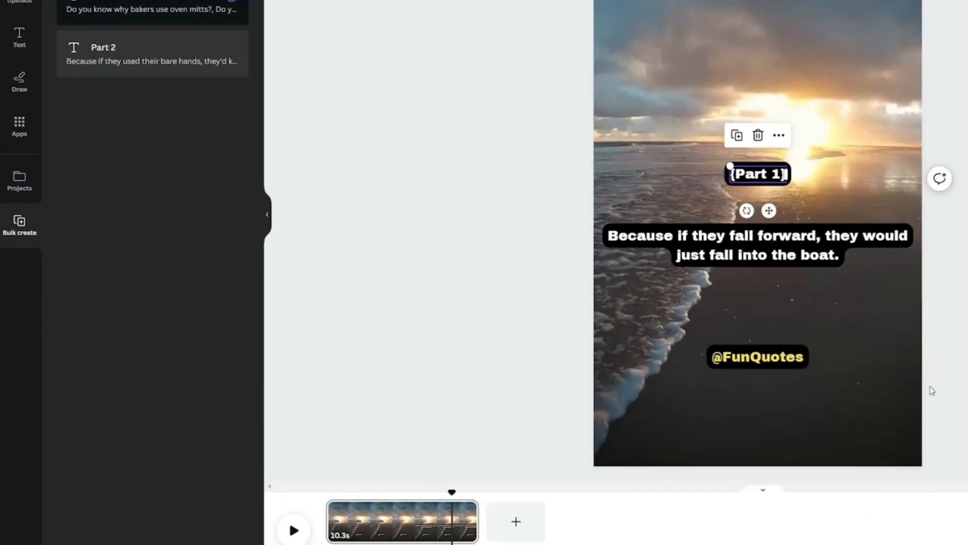
right_click(757, 245)
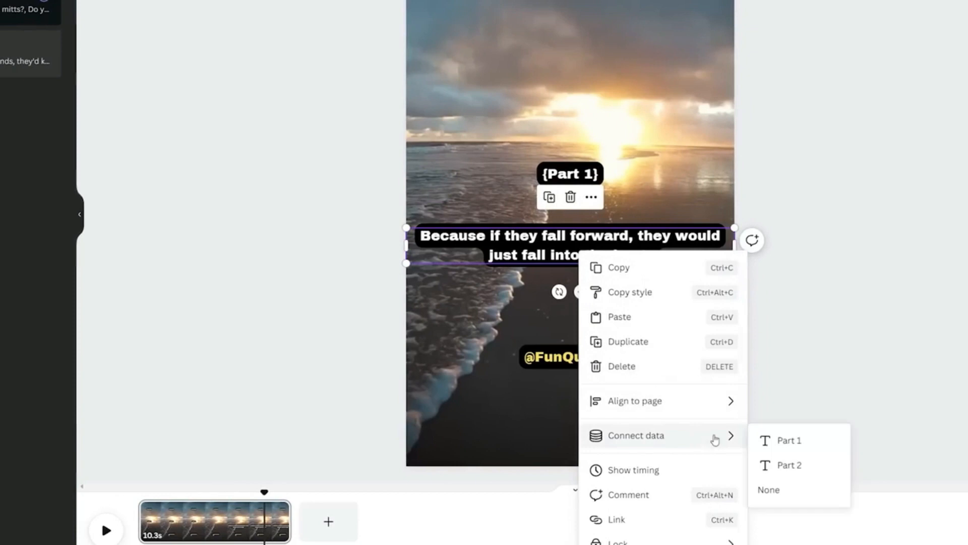
click(788, 465)
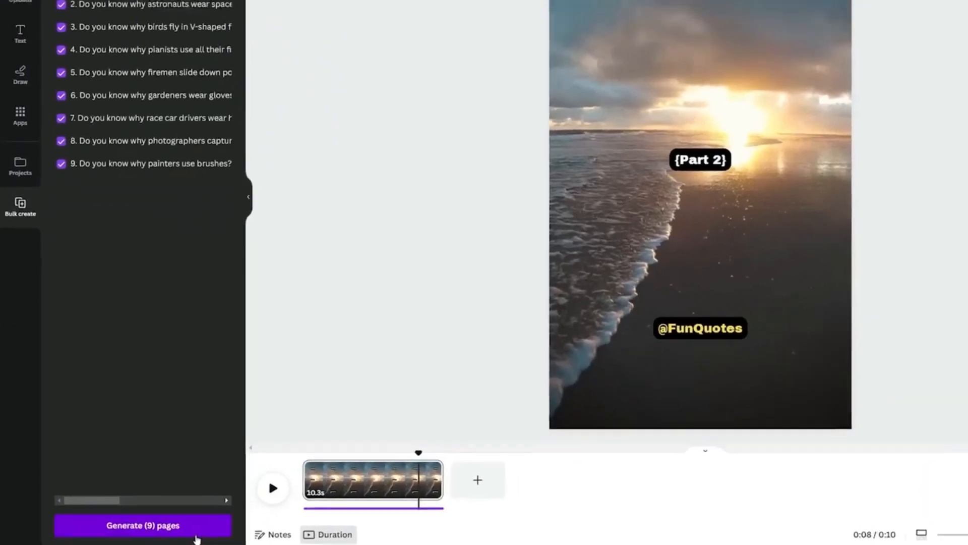
click(142, 525)
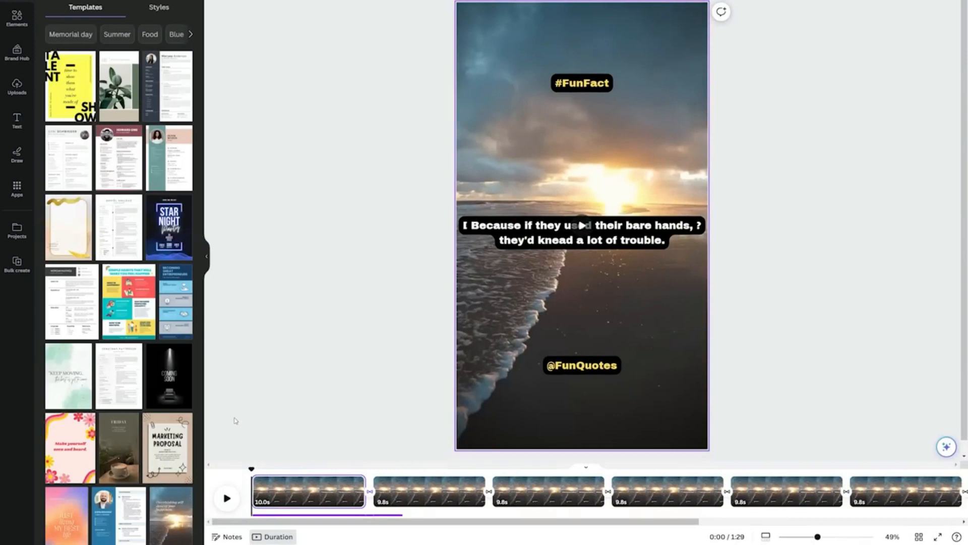
mouse_move(230, 424)
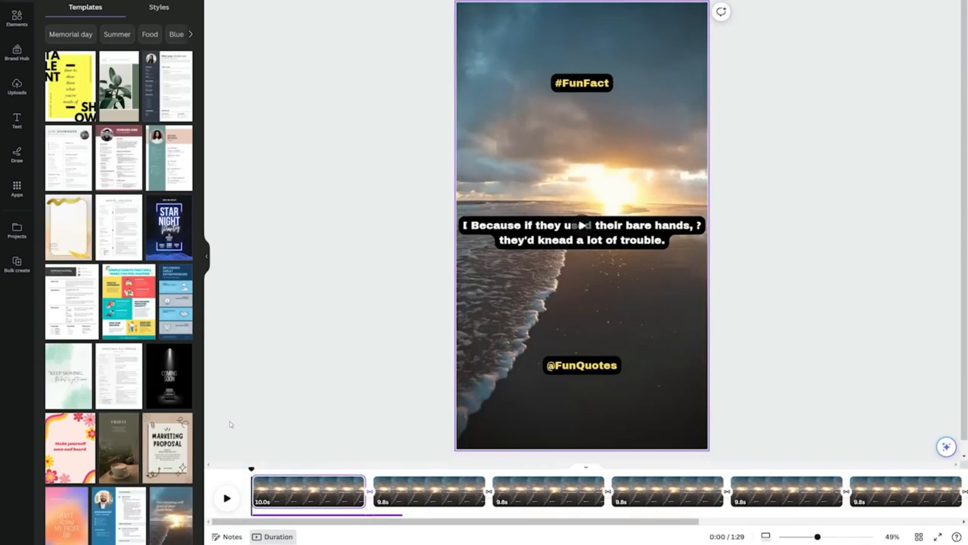
- Review the pages of the bulk-generated 1:29 design
click(226, 497)
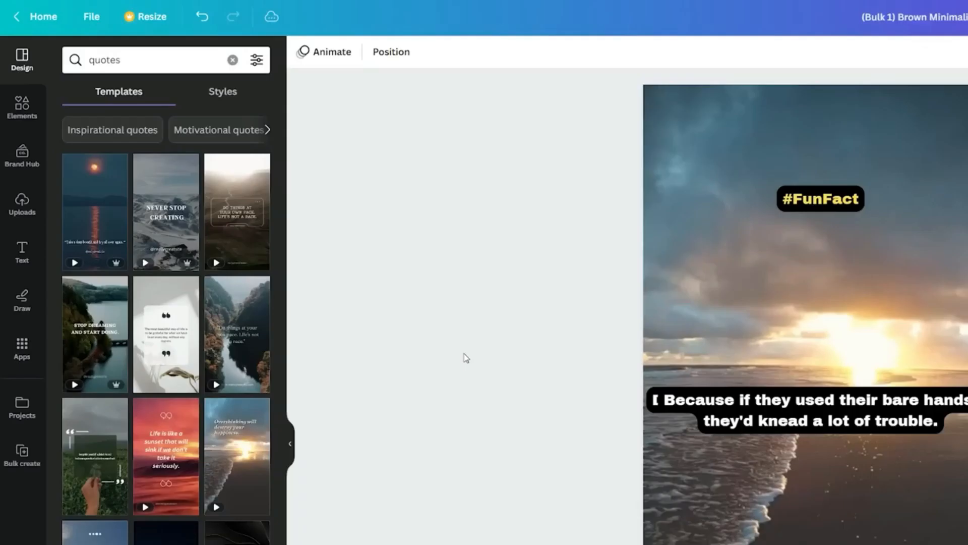
- Upload the voiceover audio and split its track where the second page ends
click(22, 203)
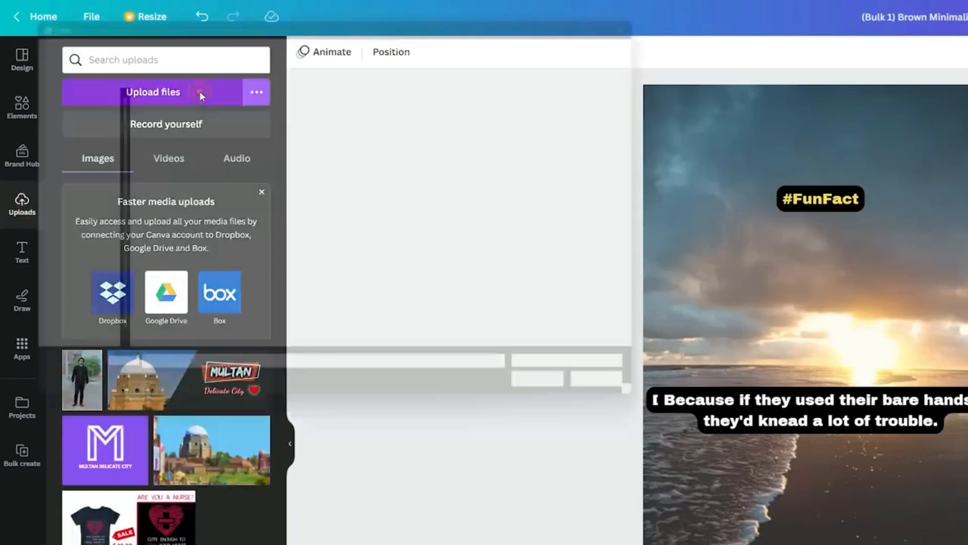
click(152, 92)
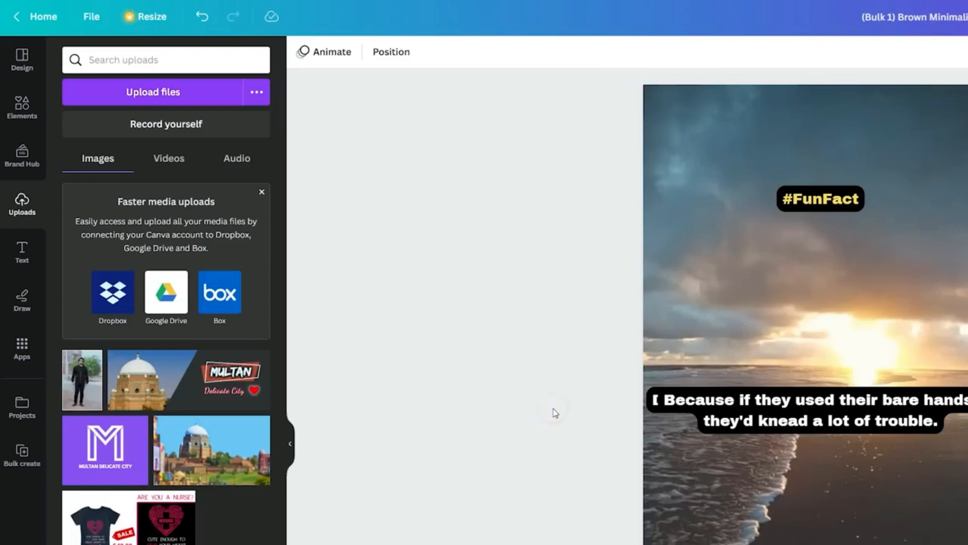
click(236, 157)
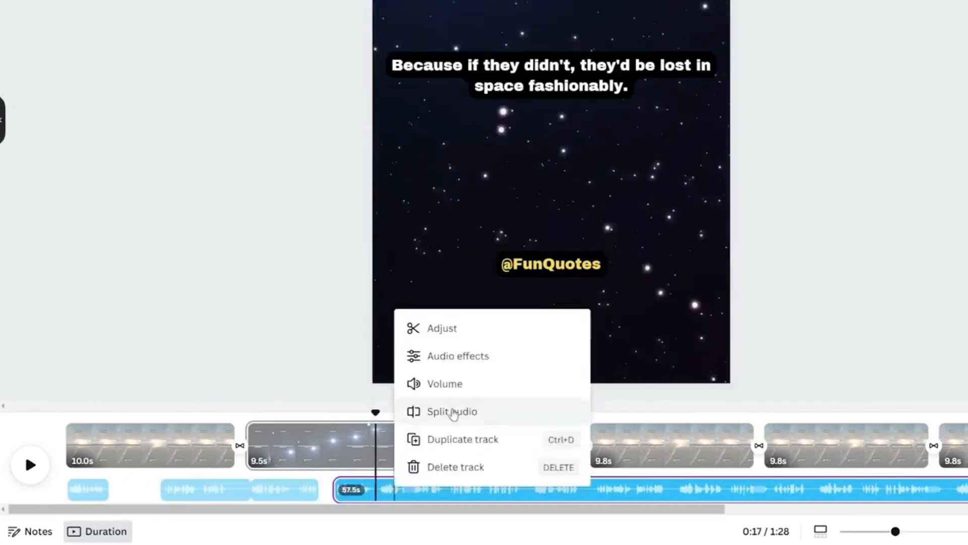
click(452, 411)
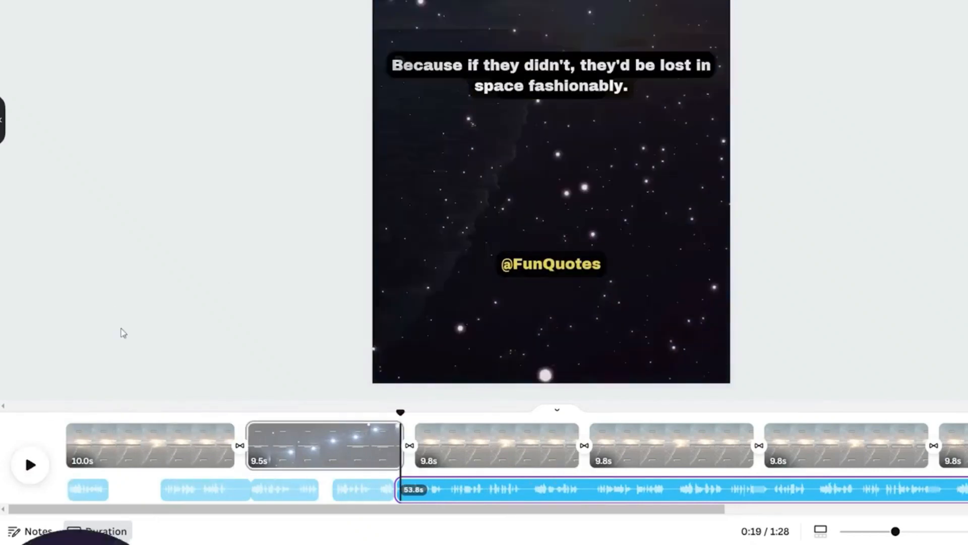